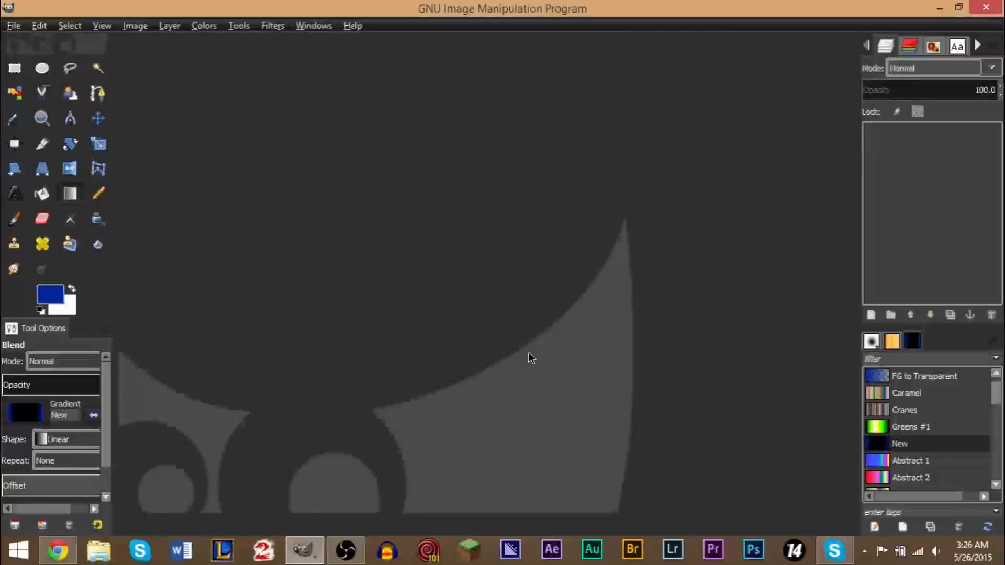
{"action": "mouse_move", "coordinate": [103, 52]}
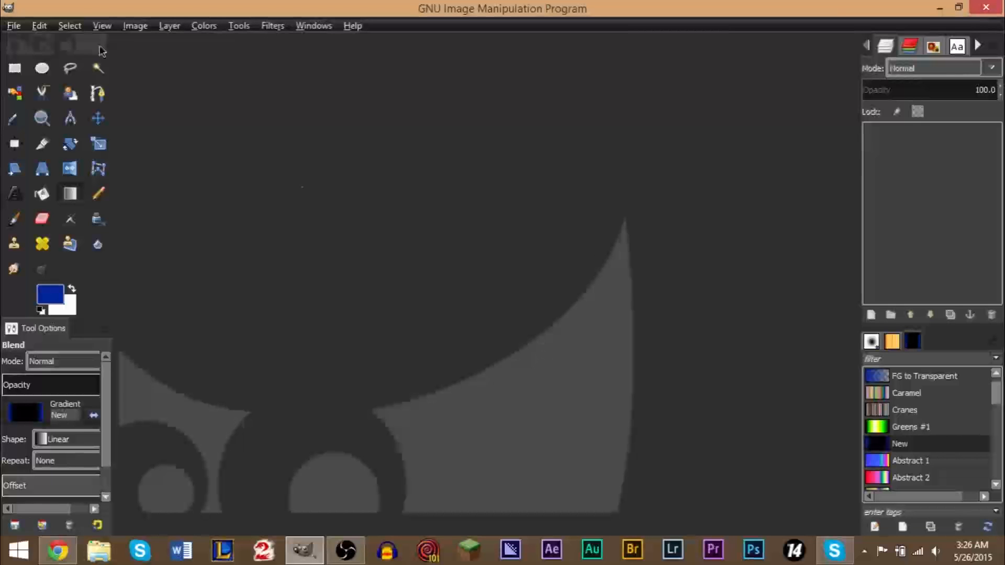
Create a new 640 × 400 px image with a white background layer.
{"action": "left_click", "coordinate": [13, 26]}
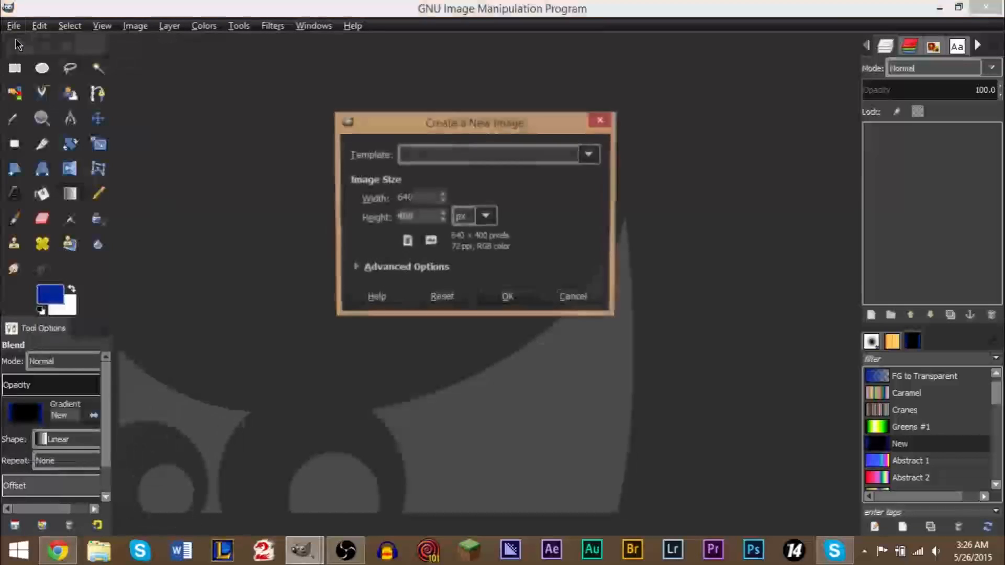
{"action": "left_click", "coordinate": [508, 296]}
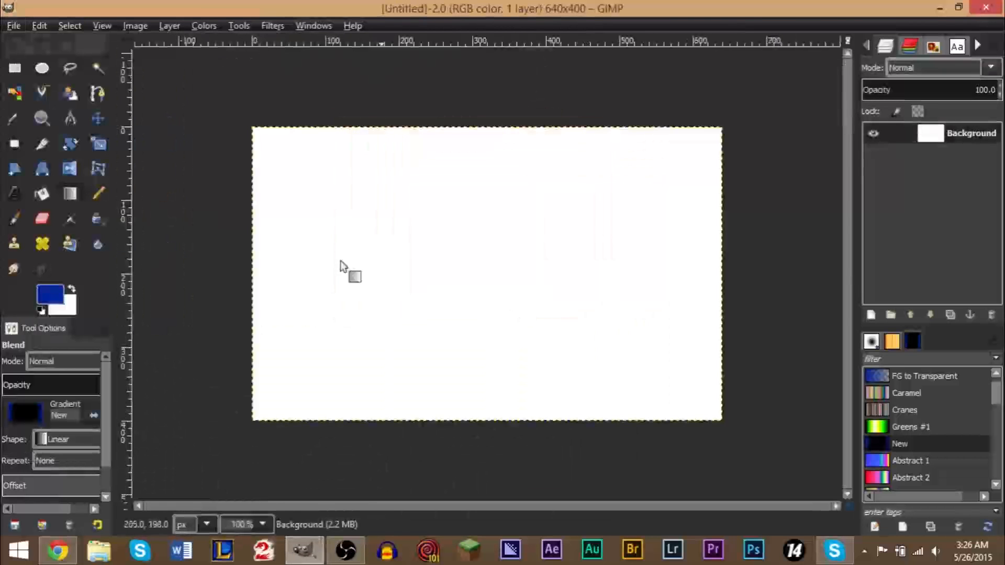
{"action": "mouse_move", "coordinate": [69, 194]}
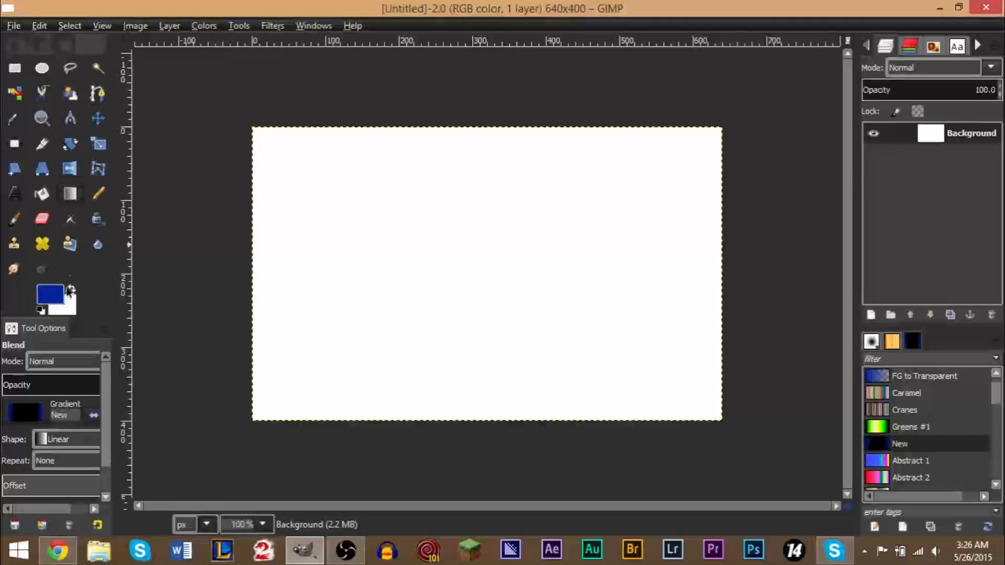
Choose the FG to BG (RGB) gradient and set the background colour to red ff0000.
{"action": "left_click", "coordinate": [49, 294]}
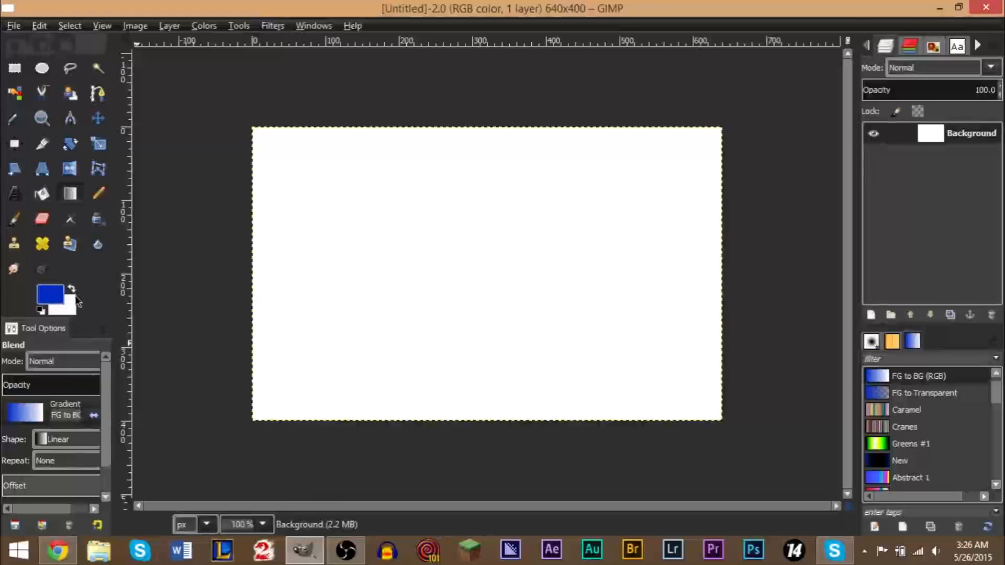
{"action": "left_click", "coordinate": [60, 306]}
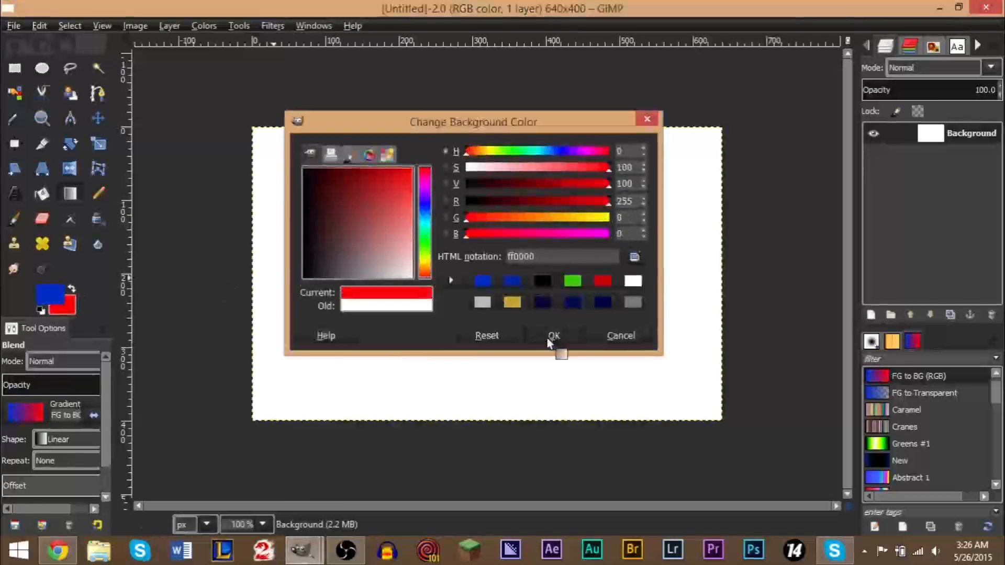
{"action": "left_click", "coordinate": [552, 335]}
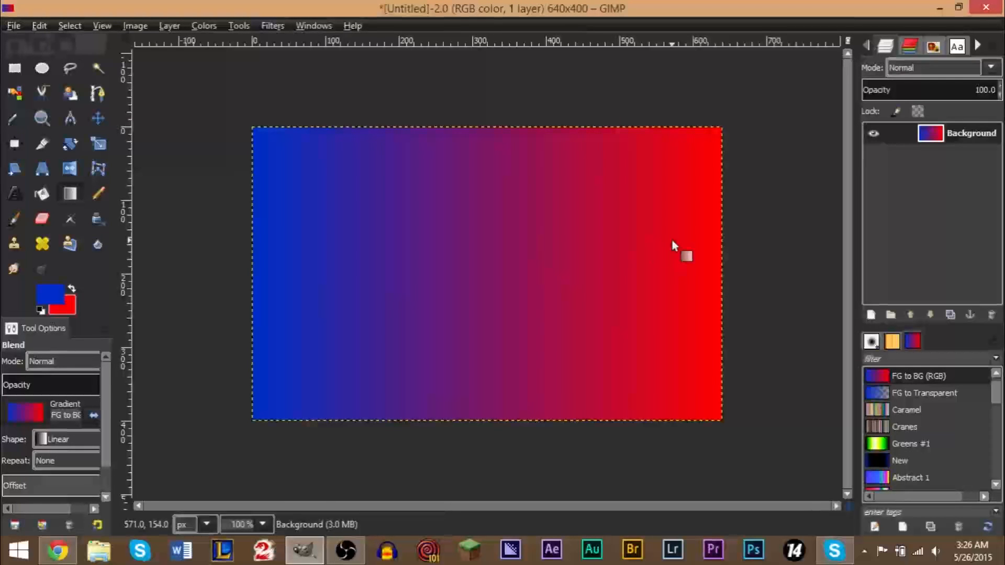
{"action": "mouse_move", "coordinate": [314, 348]}
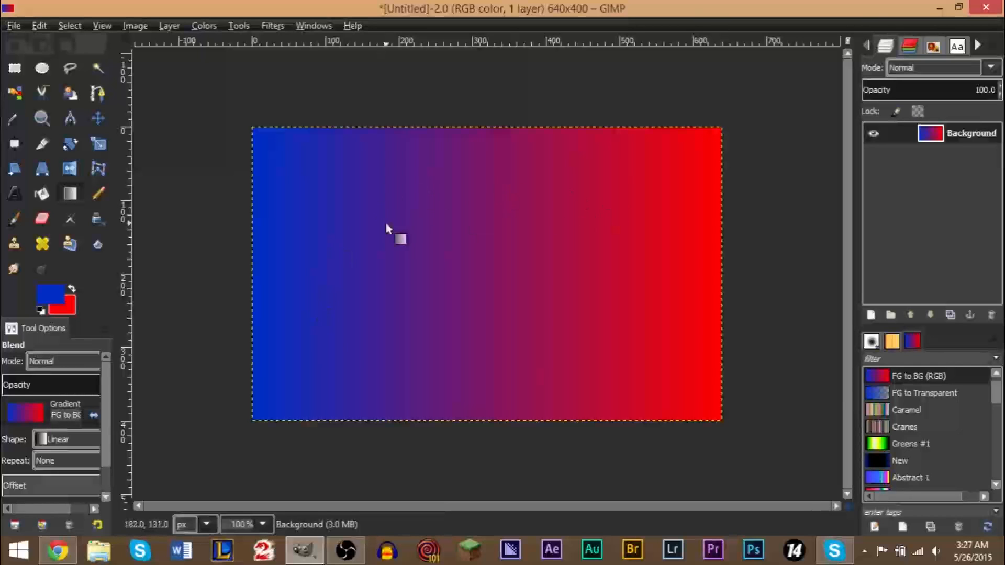
{"action": "mouse_move", "coordinate": [673, 240]}
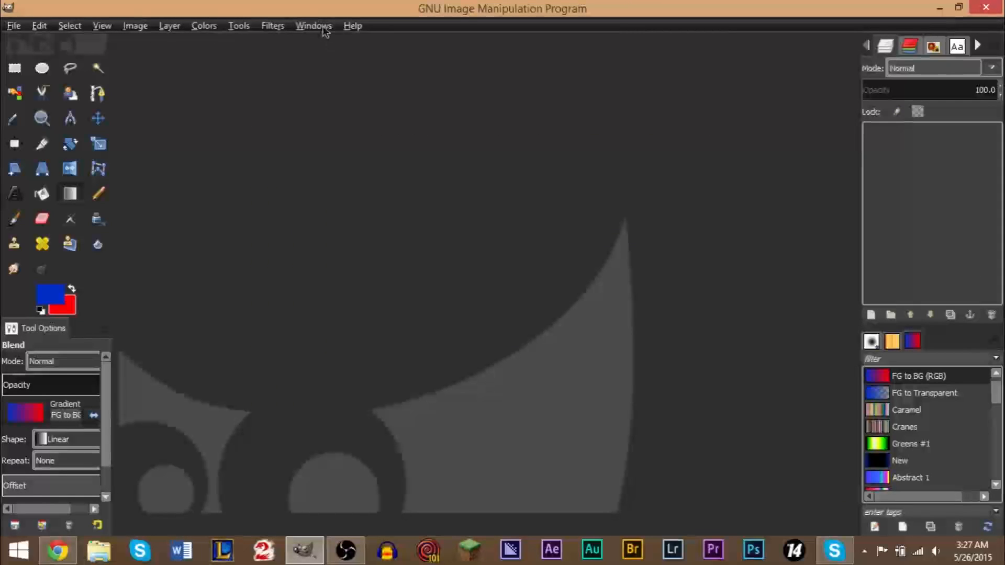
Dock the Palettes dialog from Windows > Dockable Dialogs and begin another 640 × 400 image.
{"action": "left_click", "coordinate": [314, 26]}
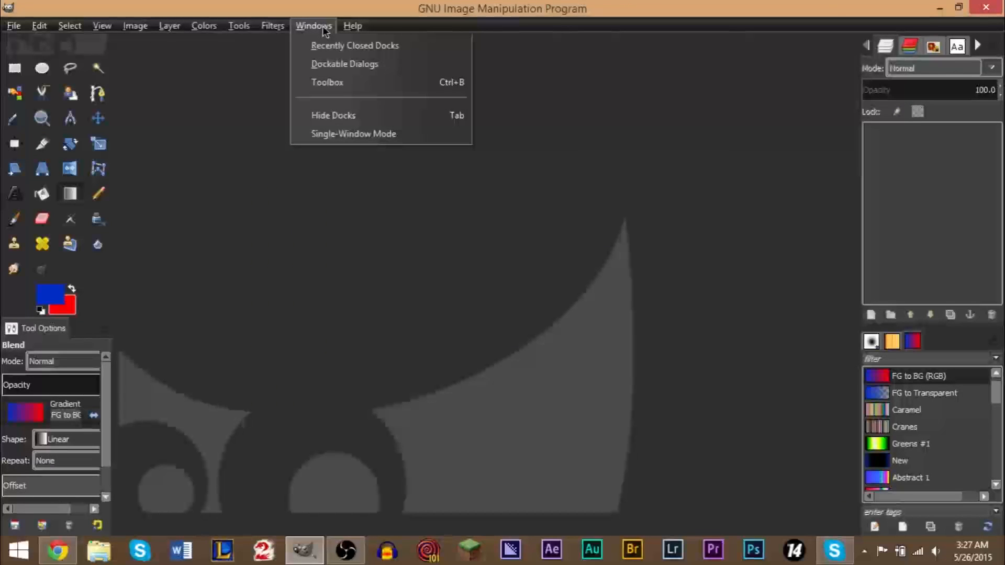
{"action": "left_click", "coordinate": [352, 26]}
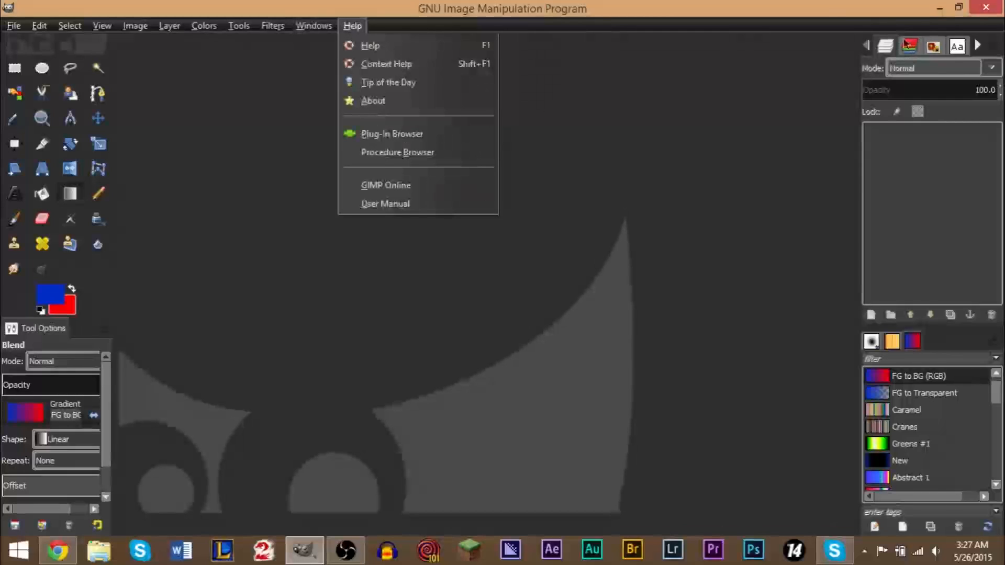
{"action": "left_click", "coordinate": [314, 26]}
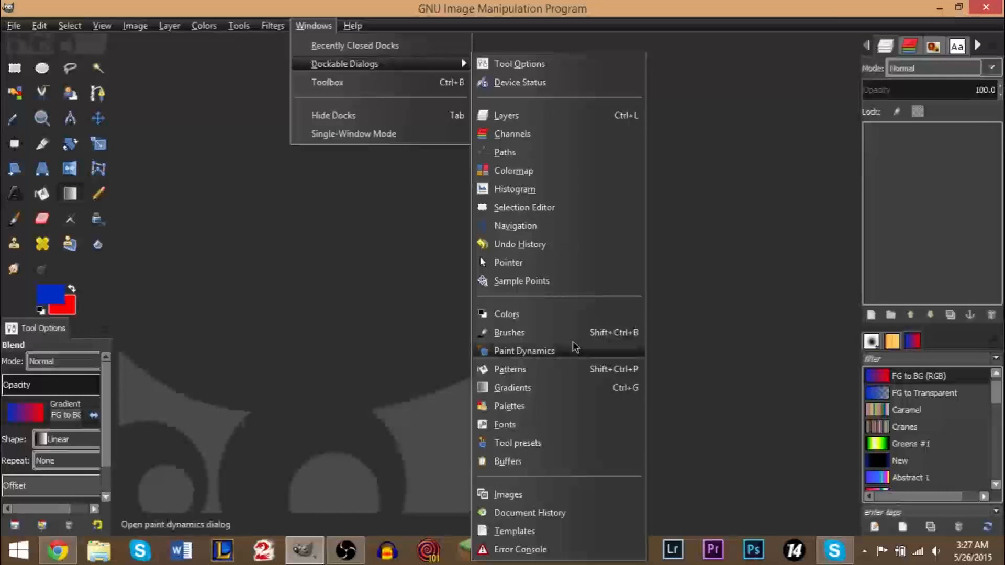
{"action": "mouse_move", "coordinate": [513, 388]}
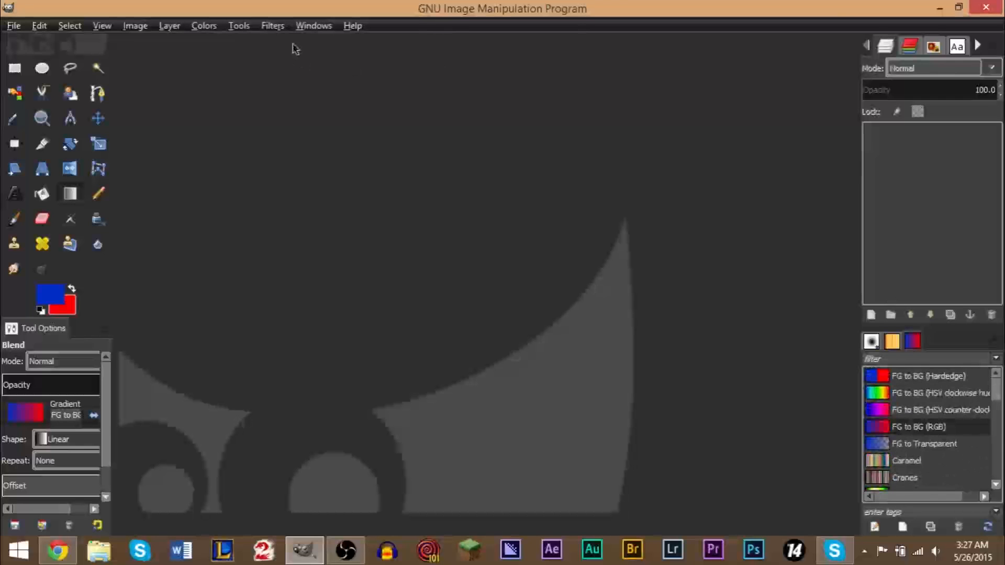
{"action": "left_click", "coordinate": [313, 25]}
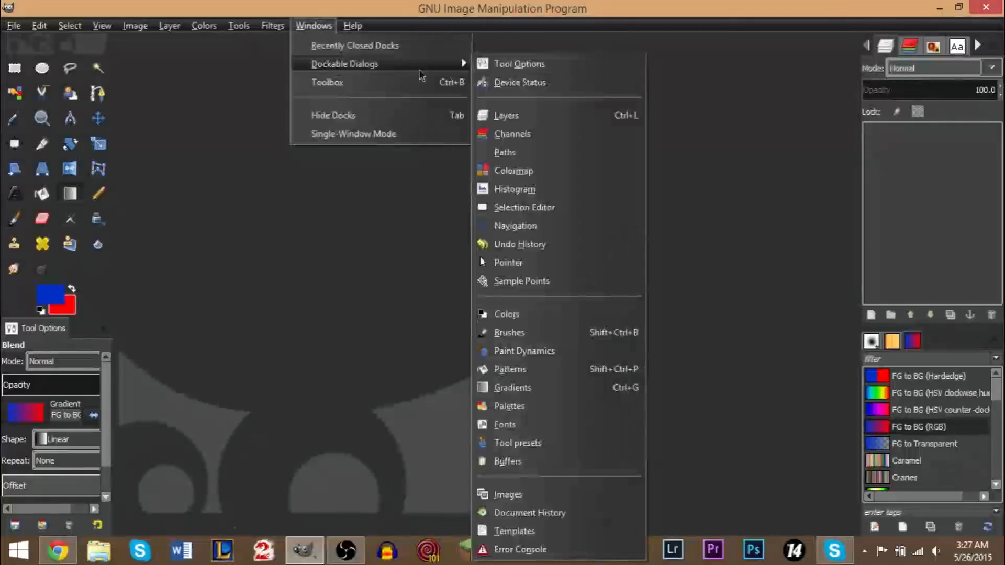
{"action": "mouse_move", "coordinate": [545, 407]}
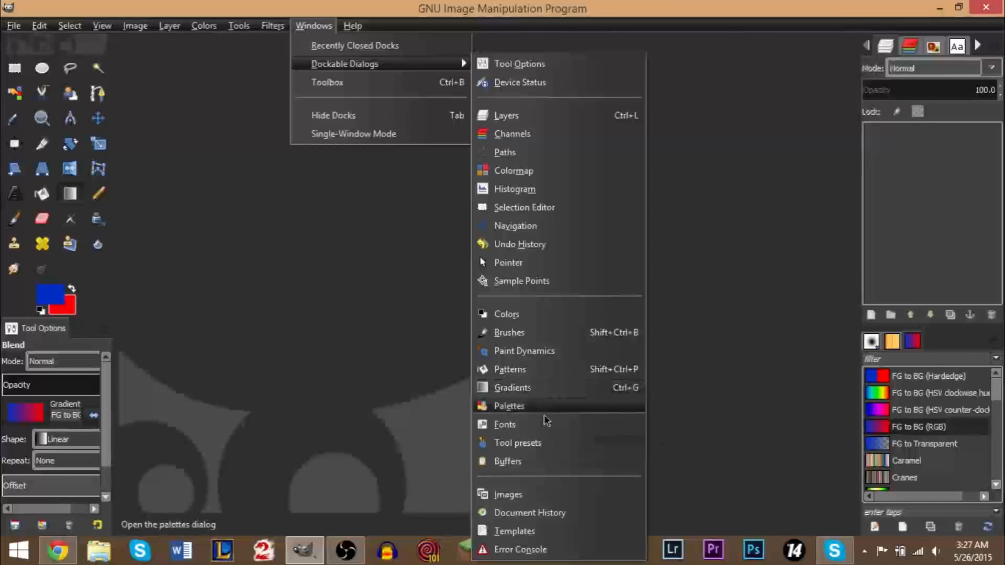
{"action": "mouse_move", "coordinate": [509, 405]}
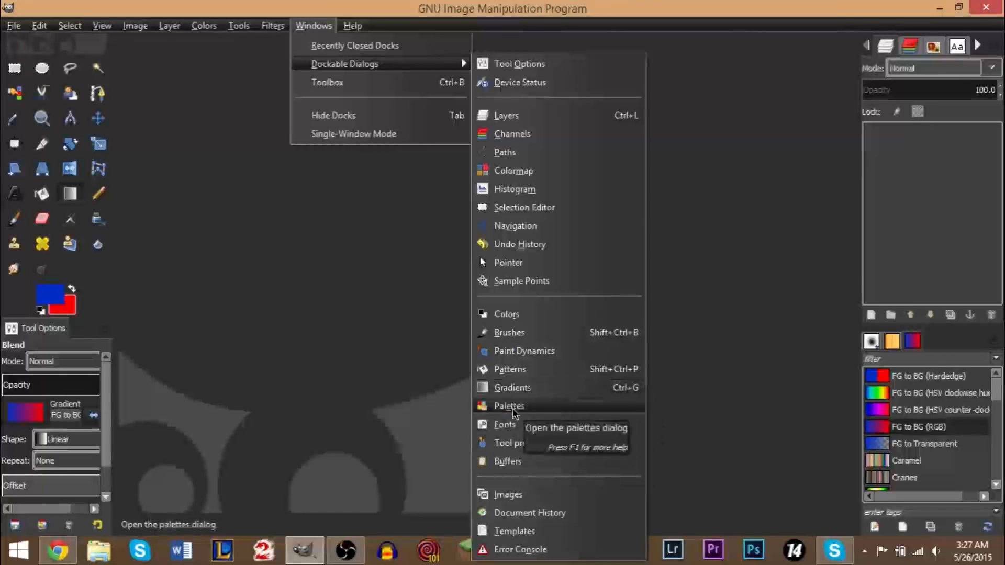
{"action": "left_click", "coordinate": [509, 406]}
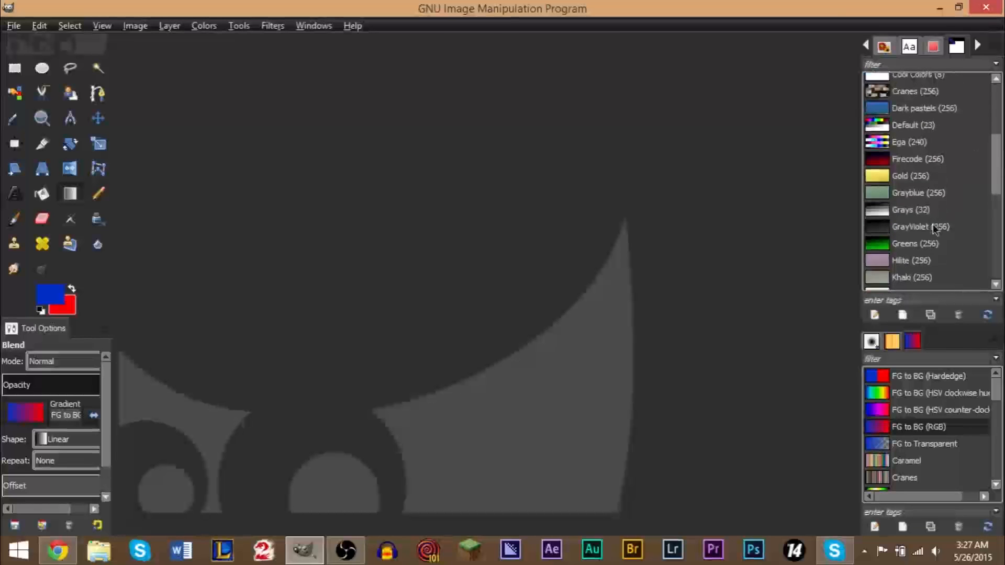
{"action": "left_click", "coordinate": [13, 25]}
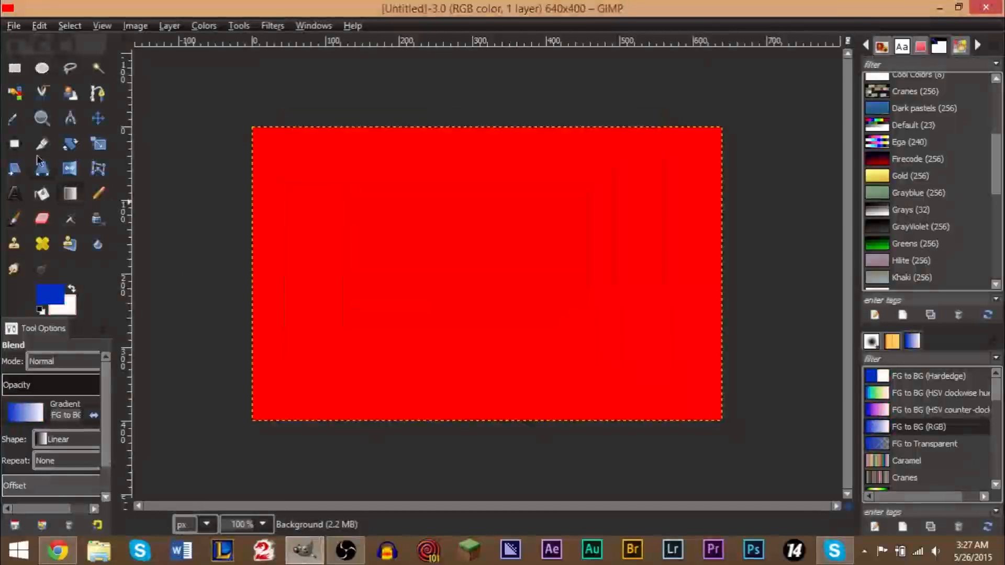
Fill the canvas with white and convert the Greens palette into a gradient.
{"action": "left_click", "coordinate": [481, 272]}
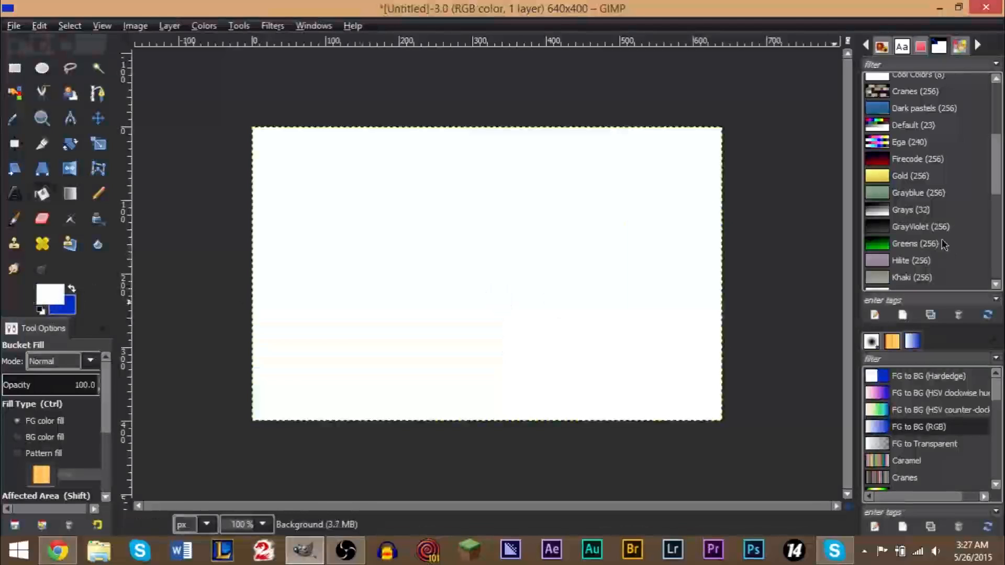
{"action": "left_click", "coordinate": [917, 245]}
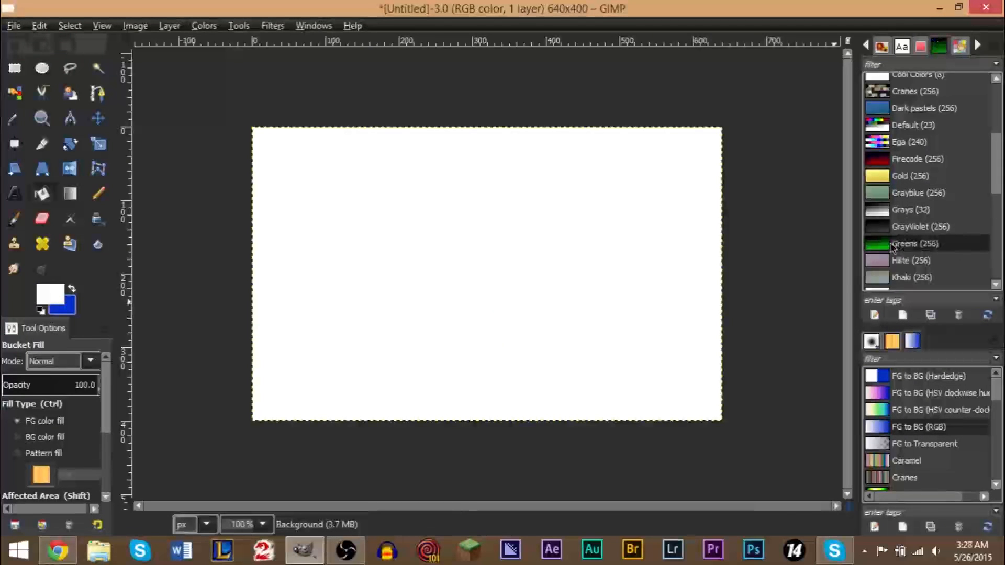
{"action": "right_click", "coordinate": [914, 244]}
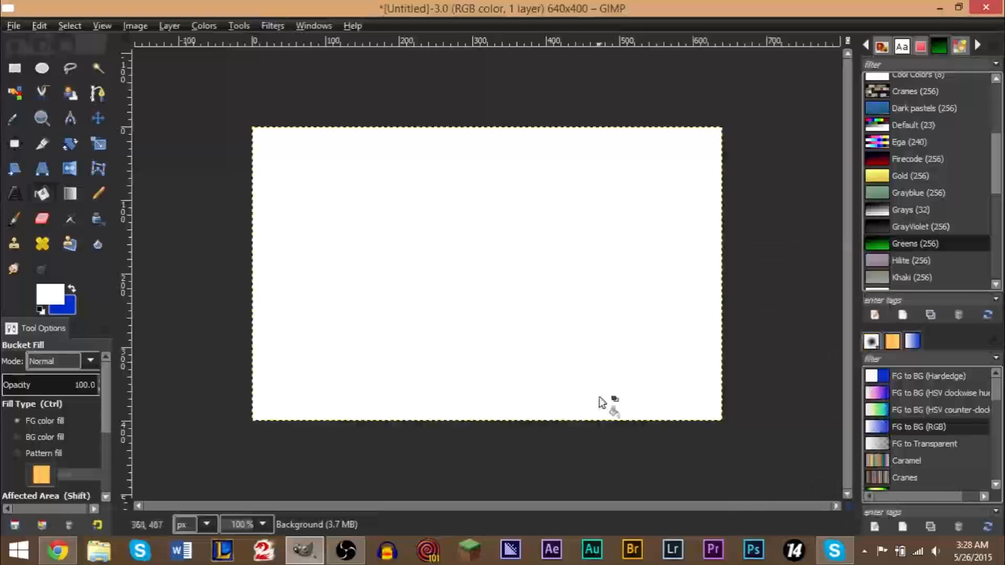
{"action": "left_click", "coordinate": [69, 193]}
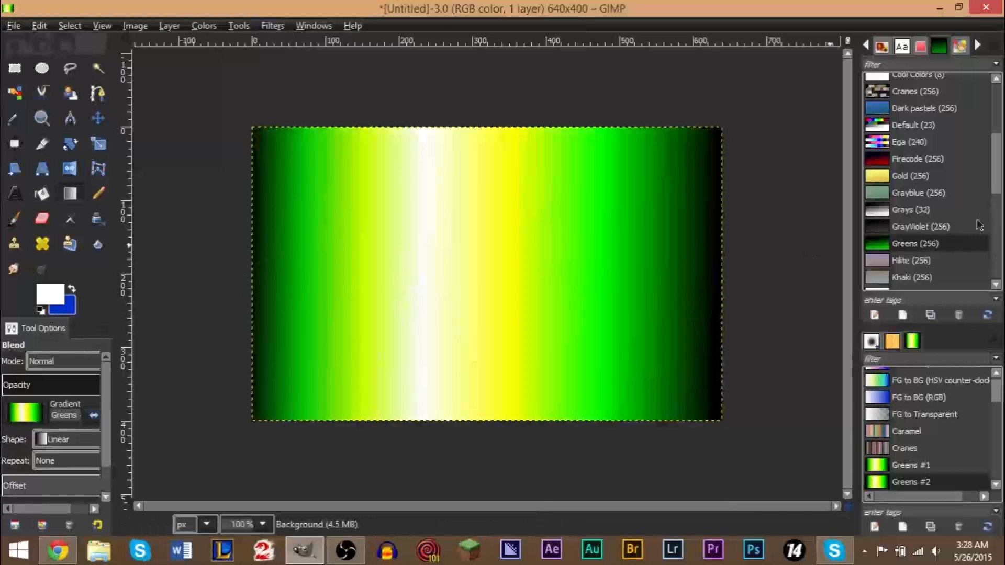
Convert the Hilite and News3 palettes to gradients and blend the canvas diagonally.
{"action": "right_click", "coordinate": [912, 243]}
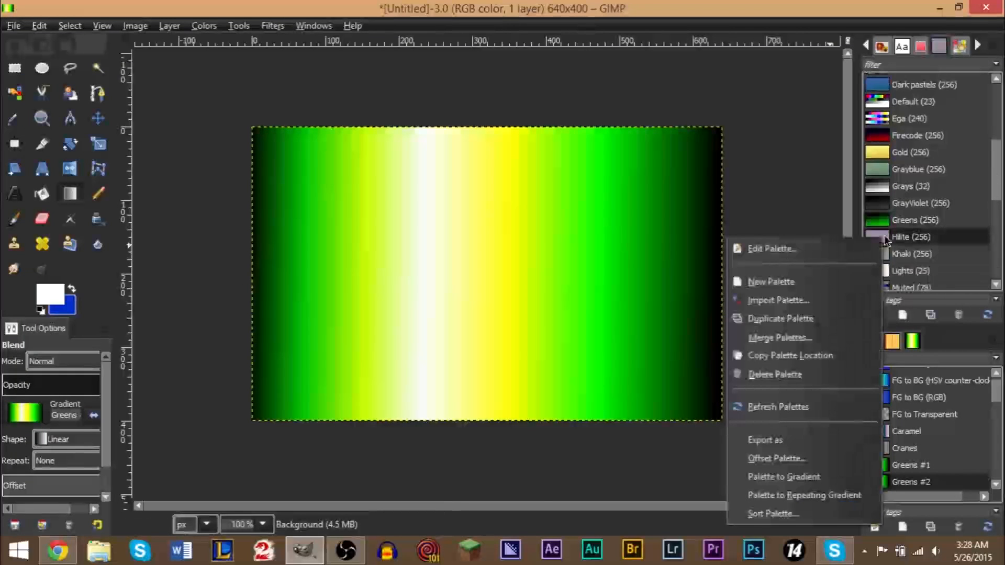
{"action": "left_click_drag", "start_coordinate": [396, 335], "coordinate": [490, 266]}
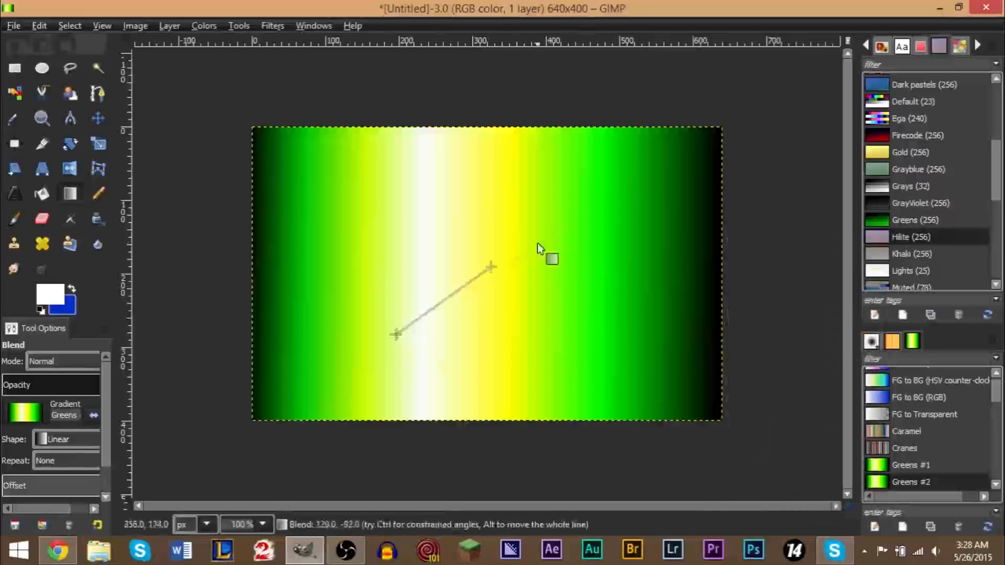
{"action": "left_click", "coordinate": [911, 237]}
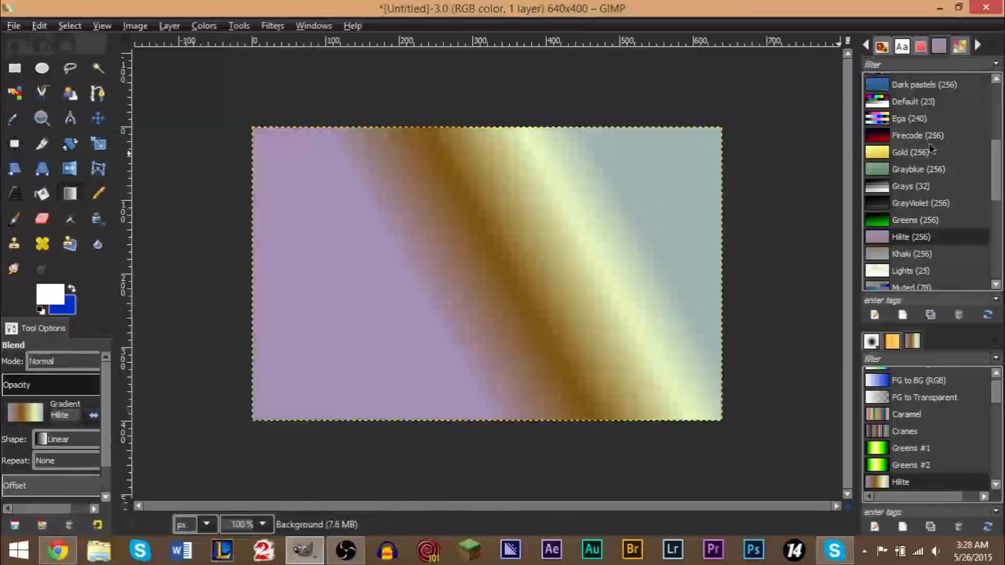
{"action": "scroll", "scroll_direction": "down", "scroll_amount": 3}
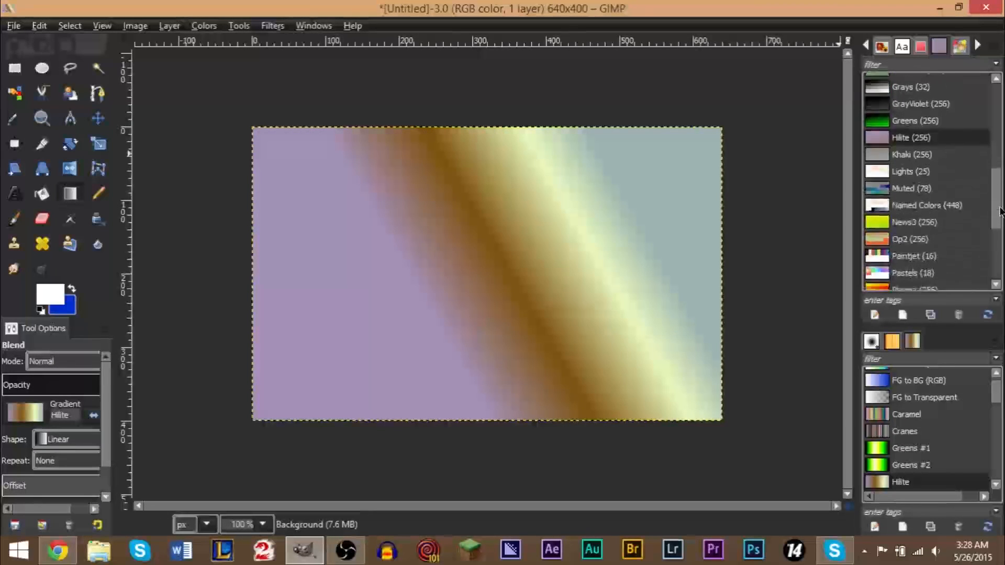
{"action": "right_click", "coordinate": [914, 222]}
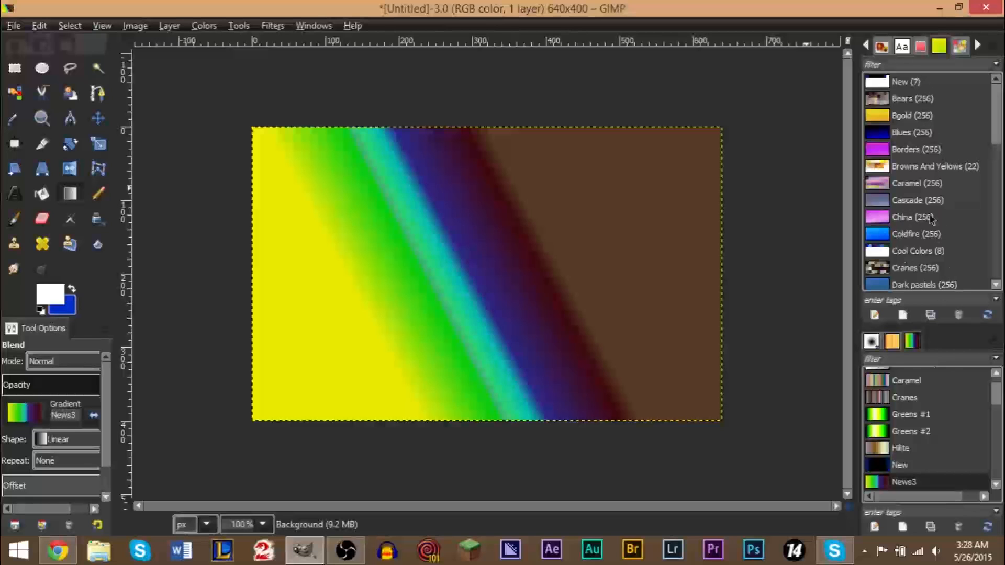
{"action": "mouse_move", "coordinate": [902, 314]}
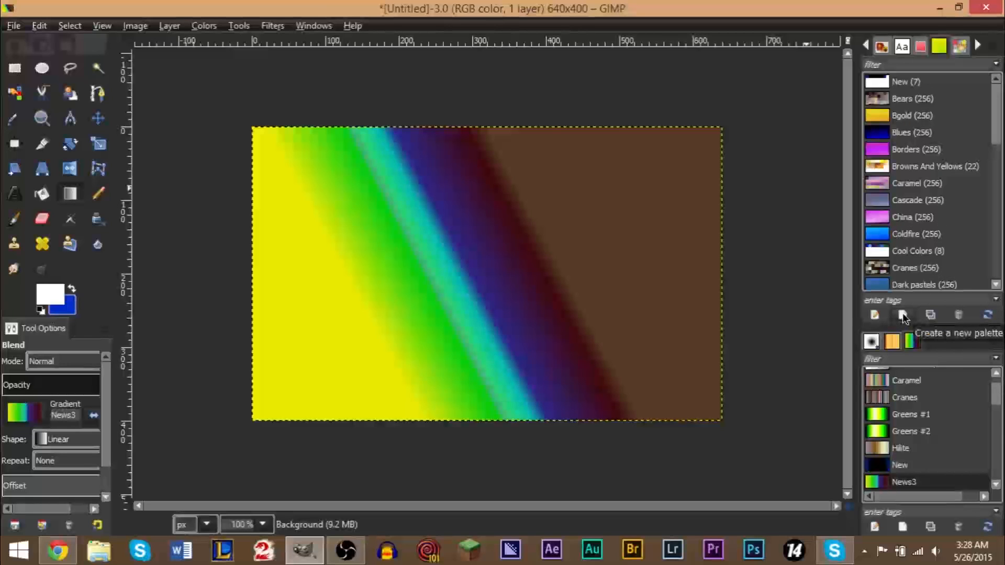
Add a new empty palette and name it 'Red Thumbnail'.
{"action": "left_click", "coordinate": [874, 315]}
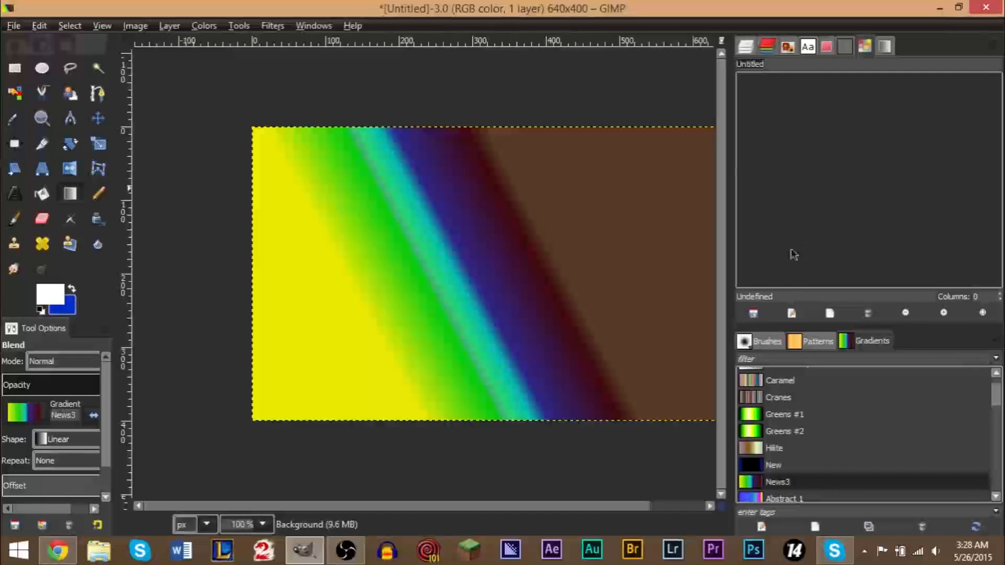
{"action": "mouse_move", "coordinate": [752, 228]}
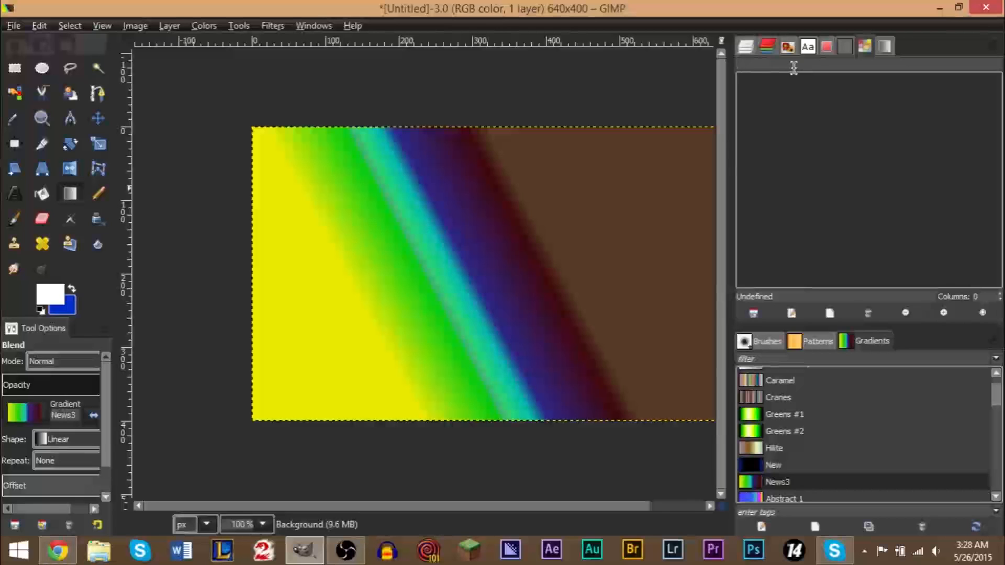
{"action": "type", "text": "Red Thumbnail"}
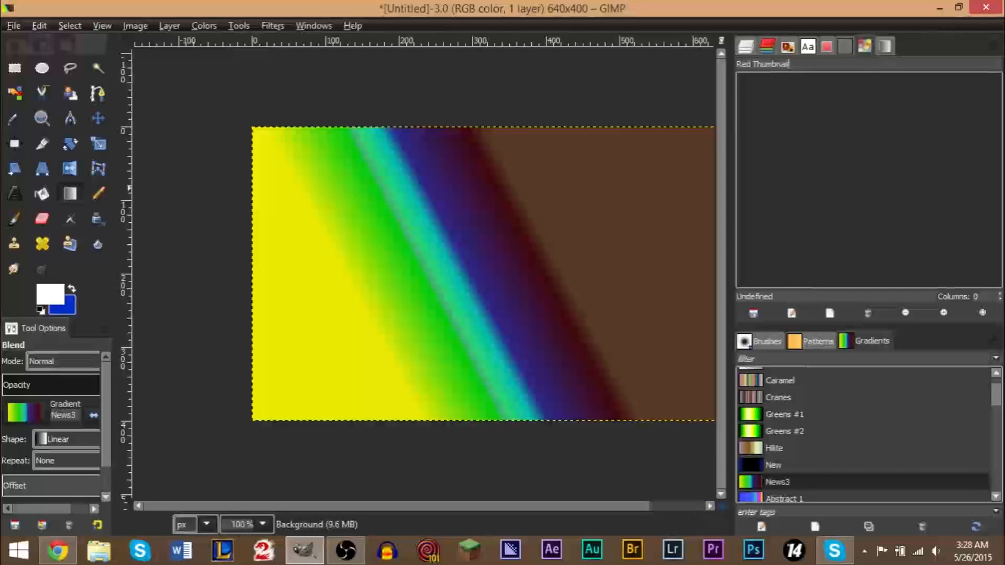
{"action": "mouse_move", "coordinate": [457, 213]}
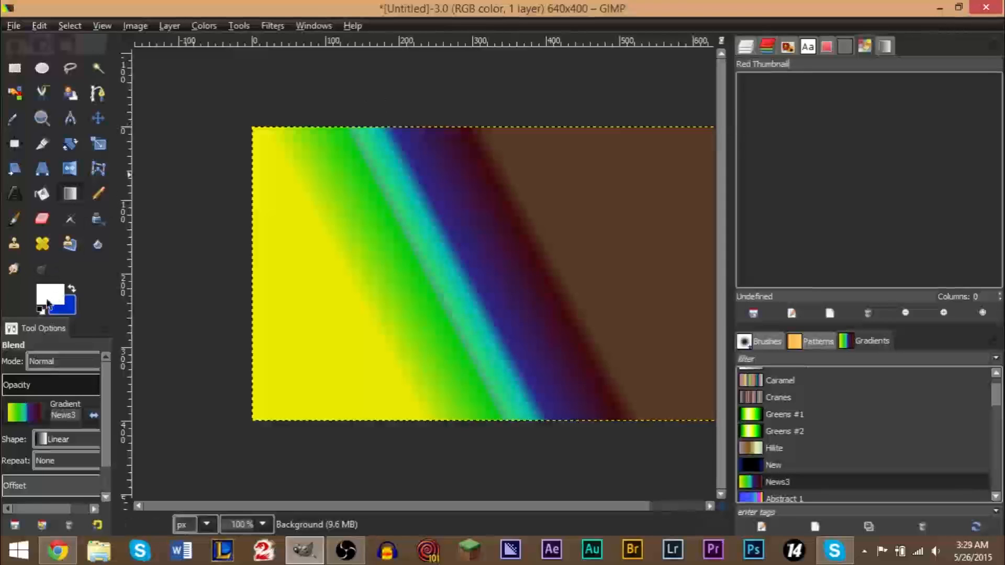
Add a red ff0000 swatch to the palette, then set the foreground to black.
{"action": "left_click", "coordinate": [50, 294]}
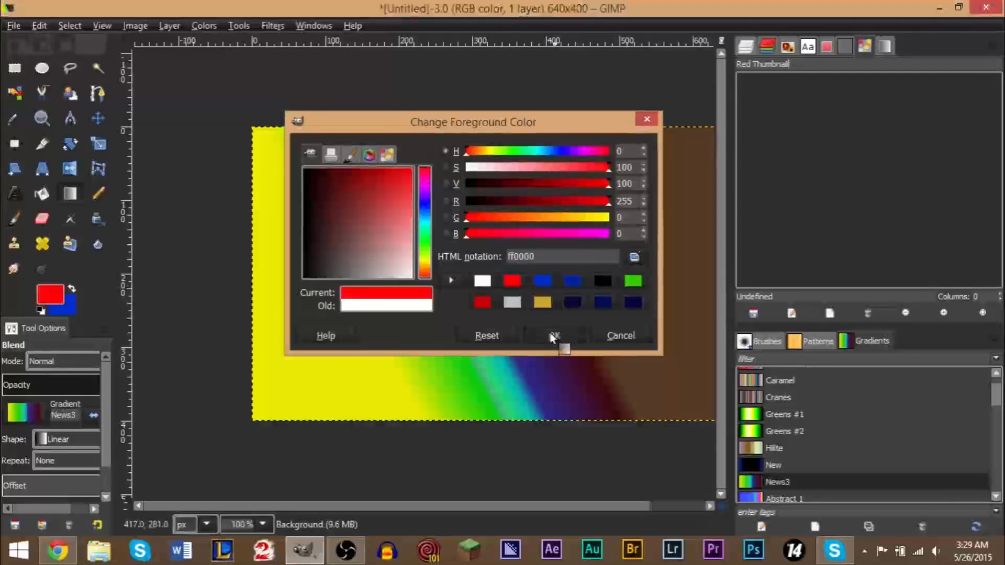
{"action": "left_click", "coordinate": [554, 335]}
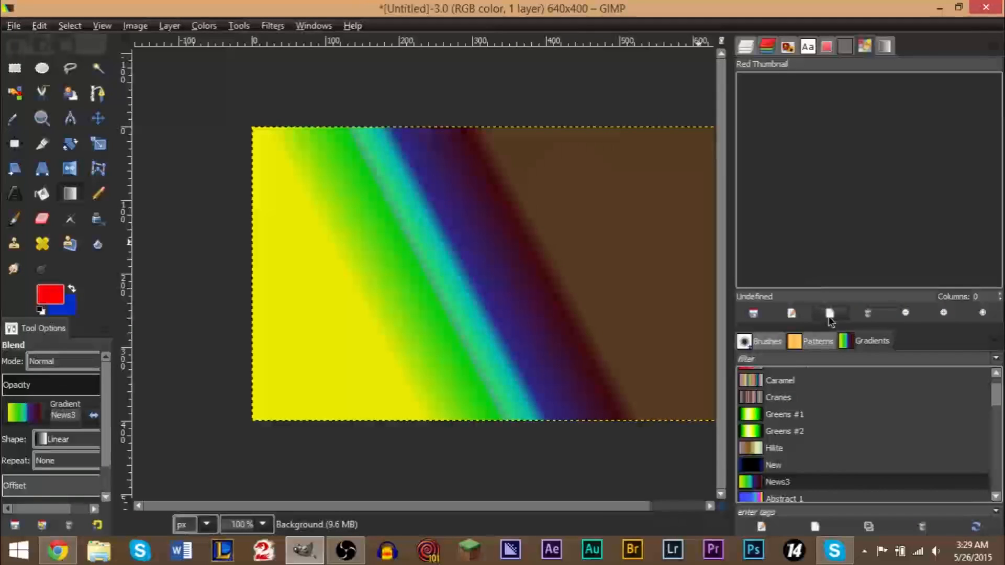
{"action": "mouse_move", "coordinate": [829, 314]}
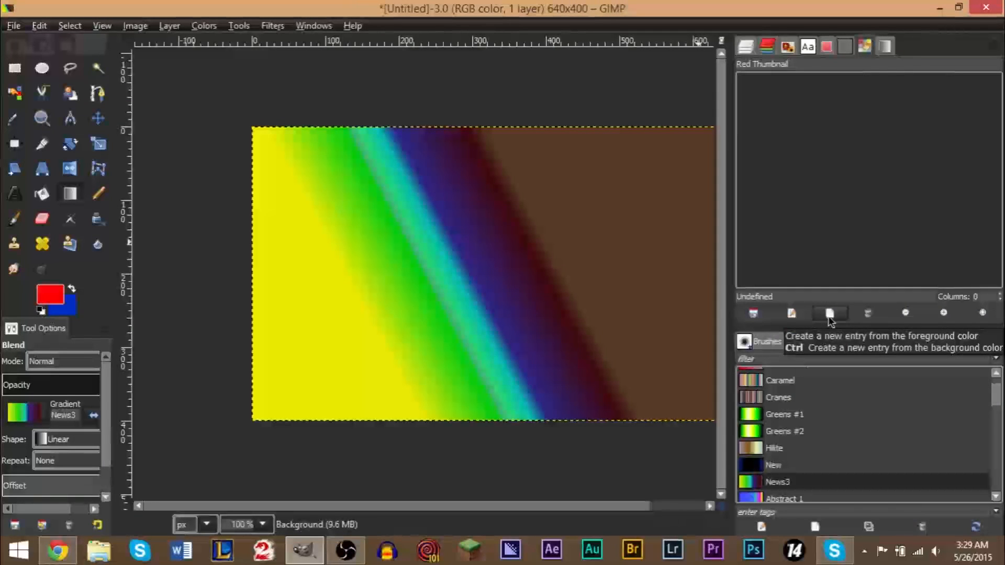
{"action": "left_click", "coordinate": [831, 314]}
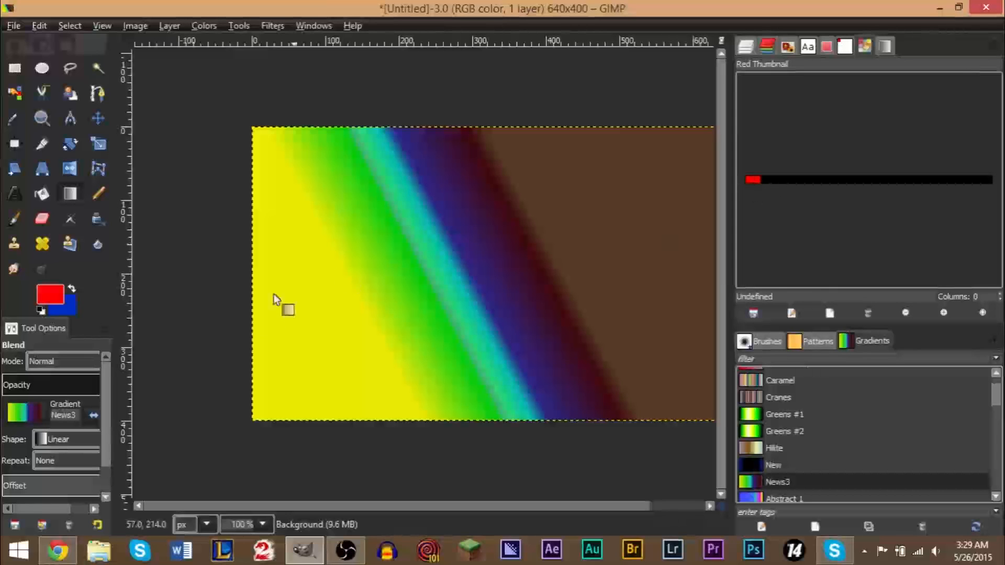
{"action": "left_click", "coordinate": [49, 294]}
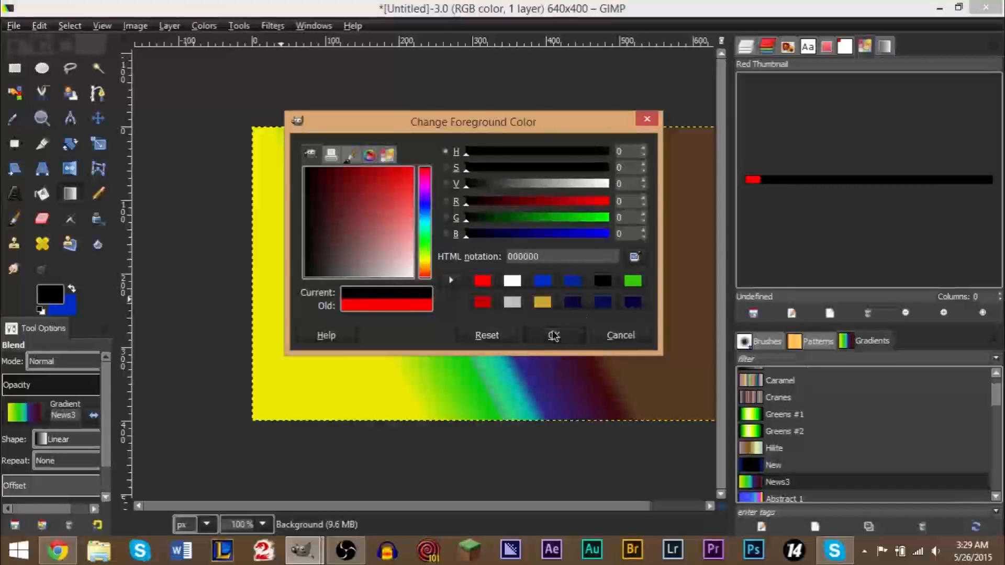
{"action": "left_click", "coordinate": [552, 336]}
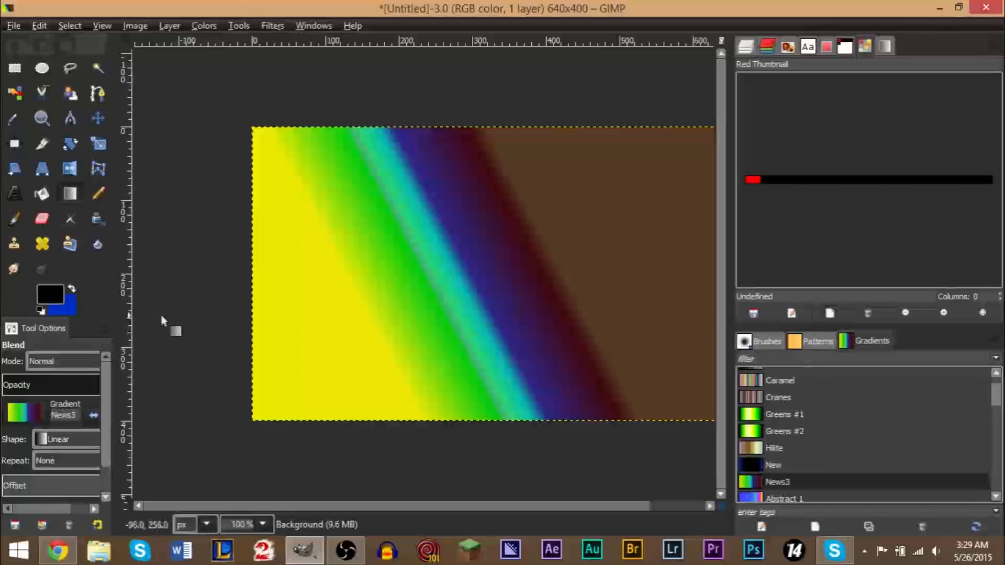
{"action": "left_click", "coordinate": [49, 294]}
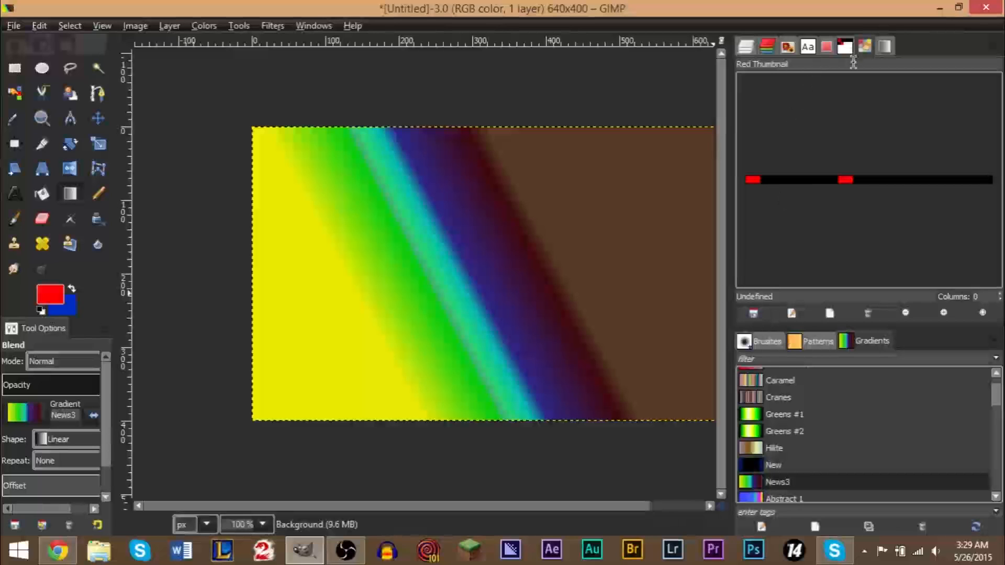
Convert the Red Thumbnail palette to a gradient from the Palettes list.
{"action": "left_click", "coordinate": [885, 46]}
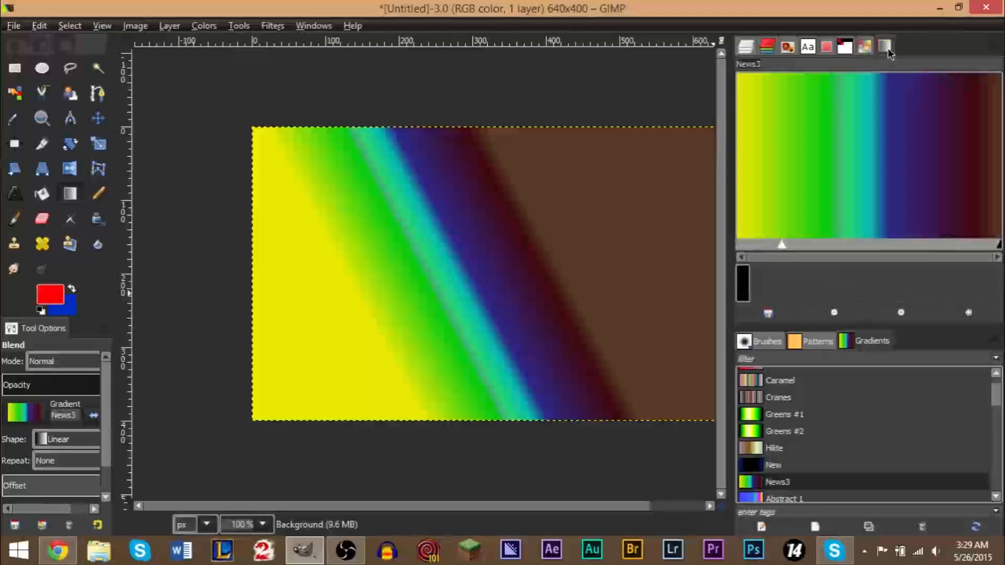
{"action": "left_click", "coordinate": [887, 46]}
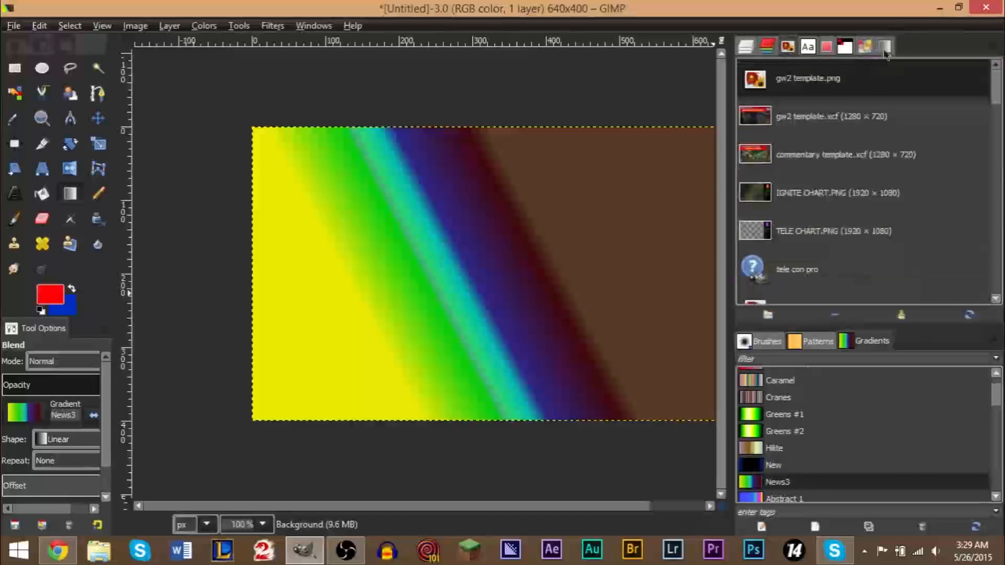
{"action": "left_click", "coordinate": [885, 46]}
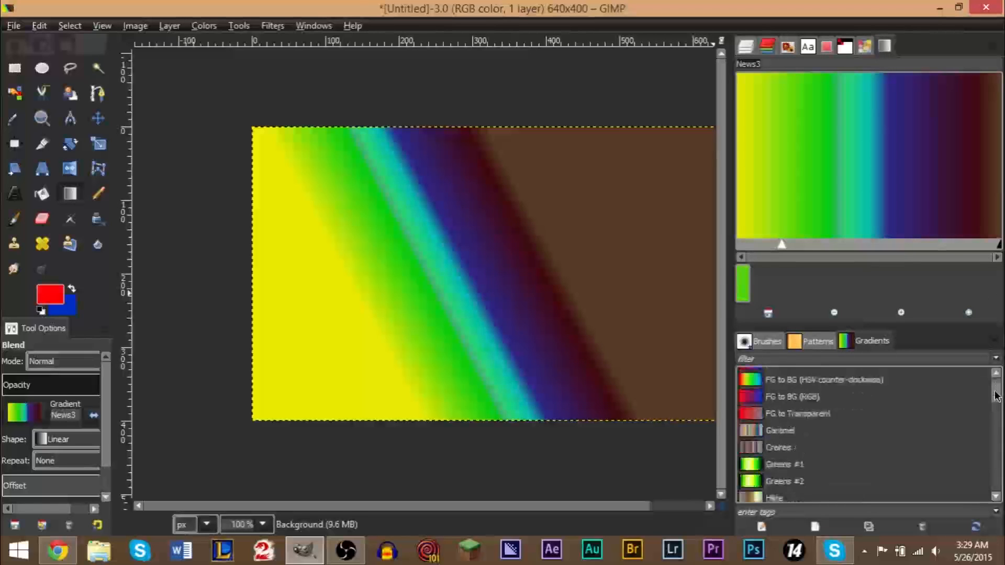
{"action": "scroll", "scroll_direction": "down", "scroll_amount": 3}
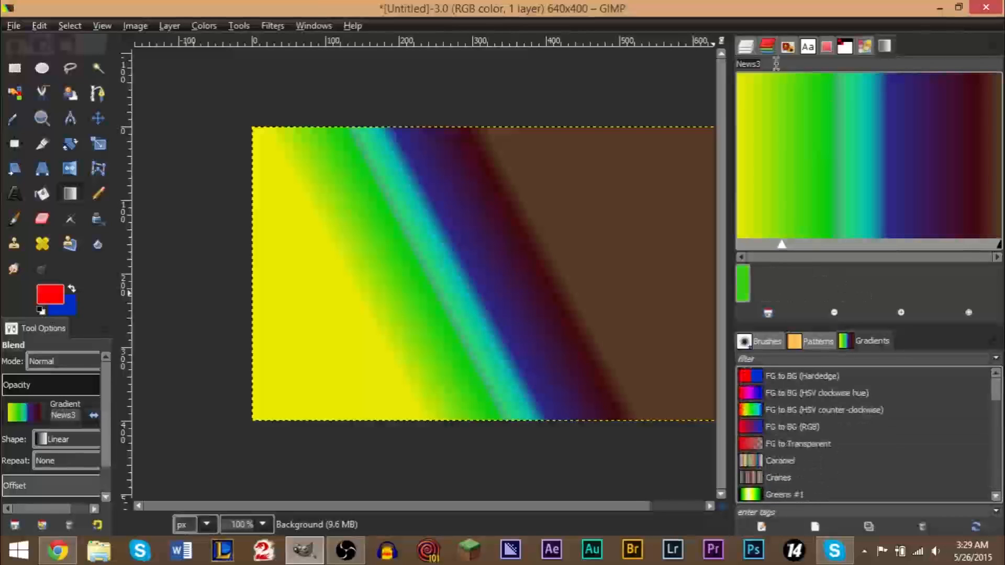
{"action": "left_click", "coordinate": [844, 46]}
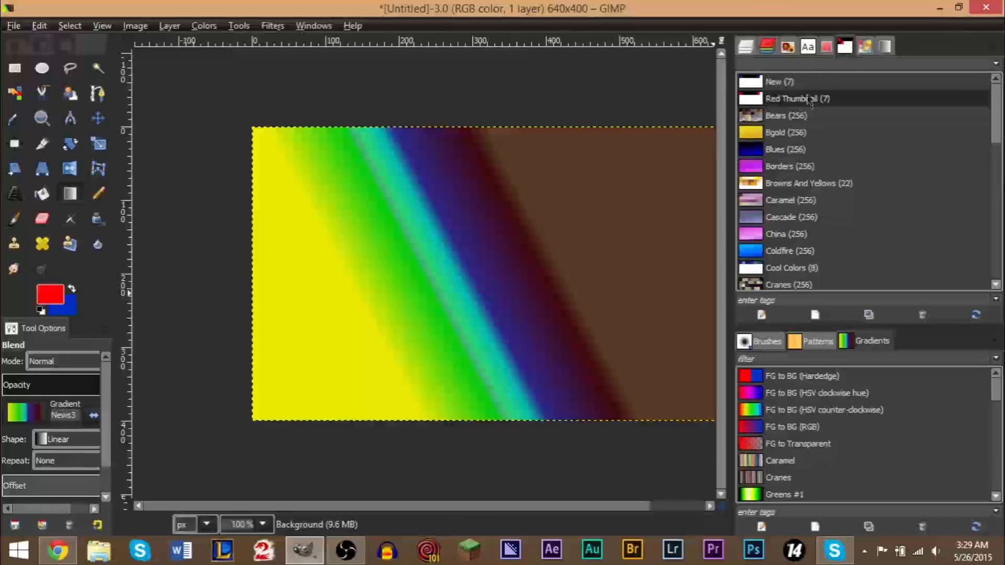
{"action": "right_click", "coordinate": [798, 98]}
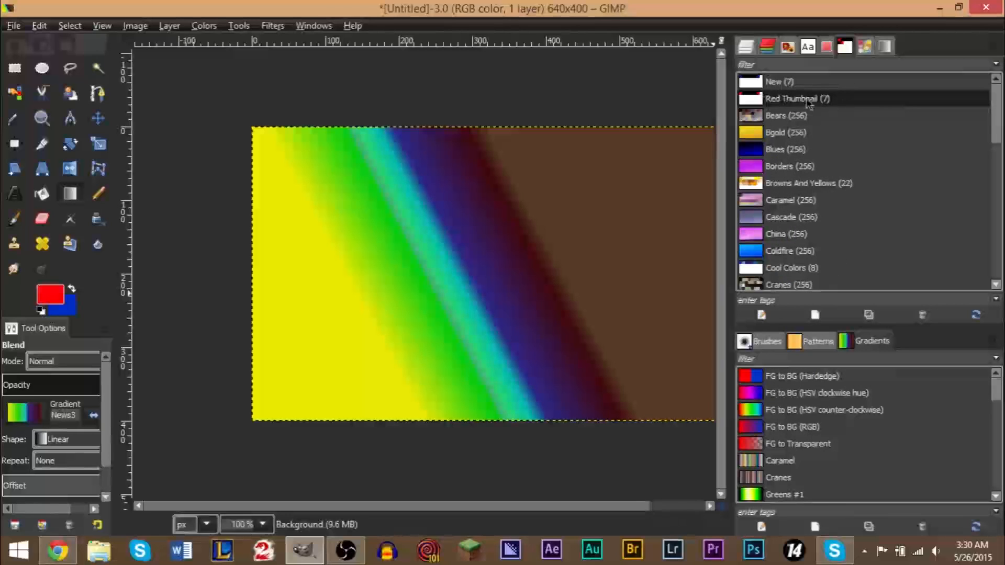
{"action": "right_click", "coordinate": [797, 98]}
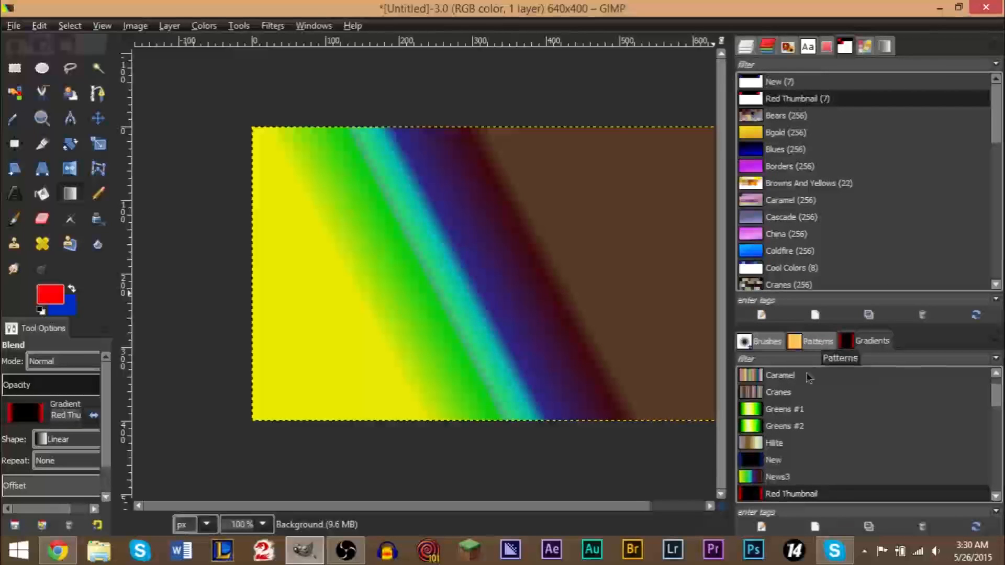
{"action": "scroll", "scroll_direction": "down", "scroll_amount": 3}
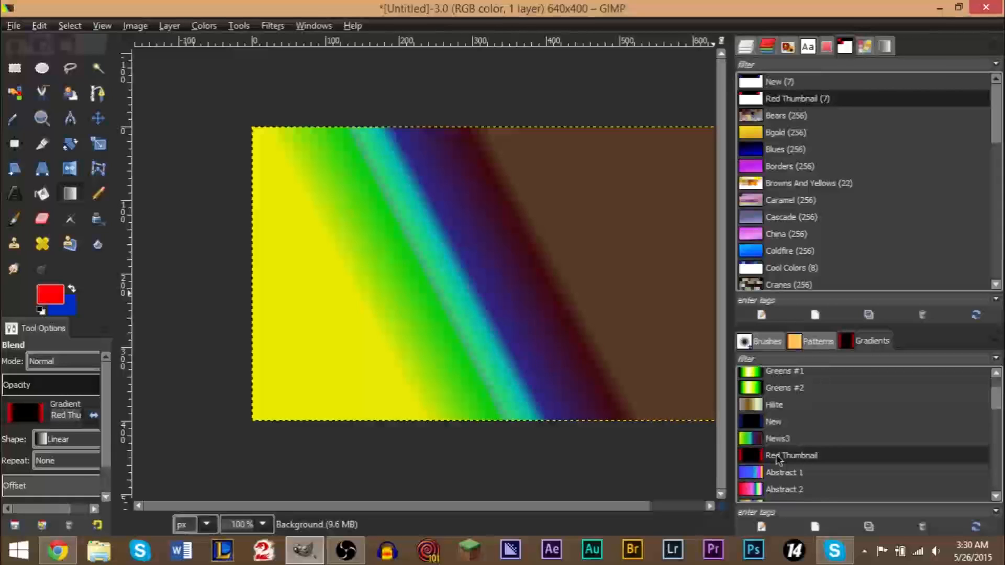
Create a new blank Untitled gradient in the Gradients list.
{"action": "left_click", "coordinate": [778, 438]}
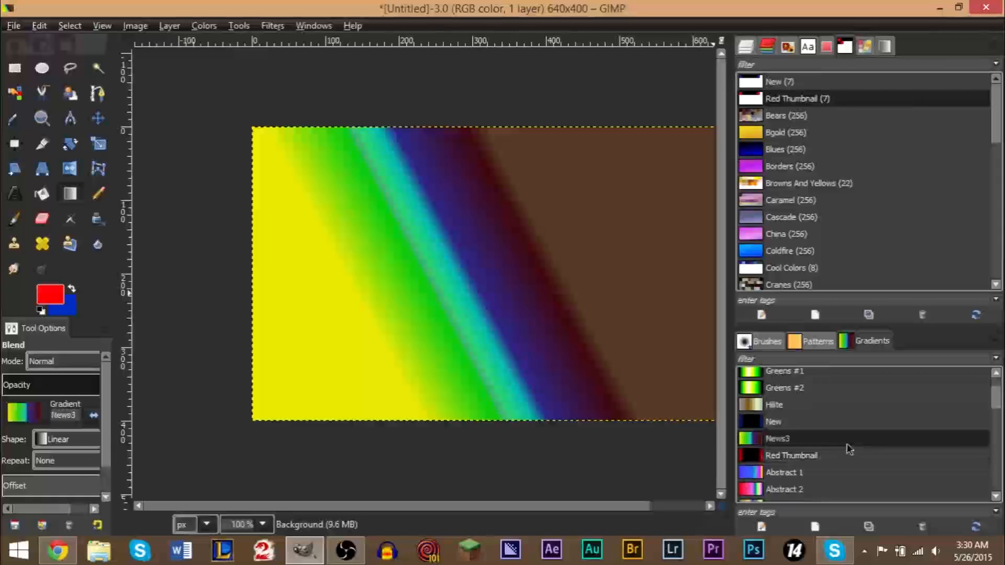
{"action": "left_click", "coordinate": [791, 454]}
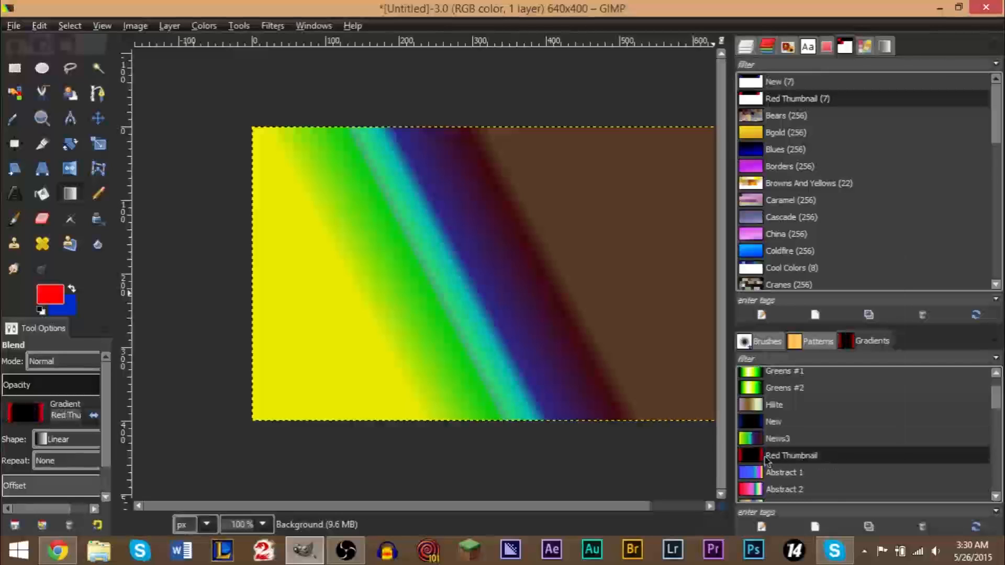
{"action": "right_click", "coordinate": [791, 455]}
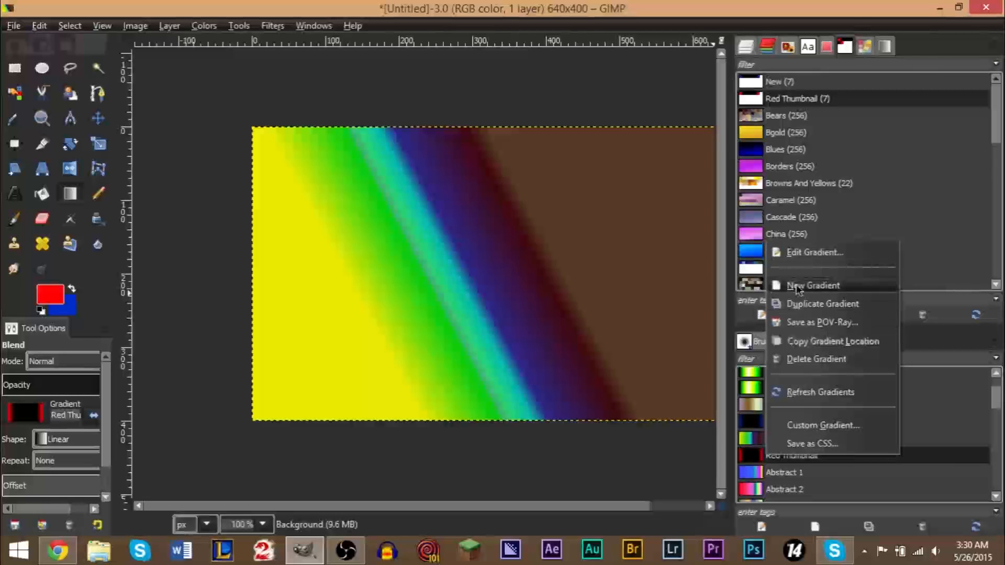
{"action": "left_click", "coordinate": [812, 285]}
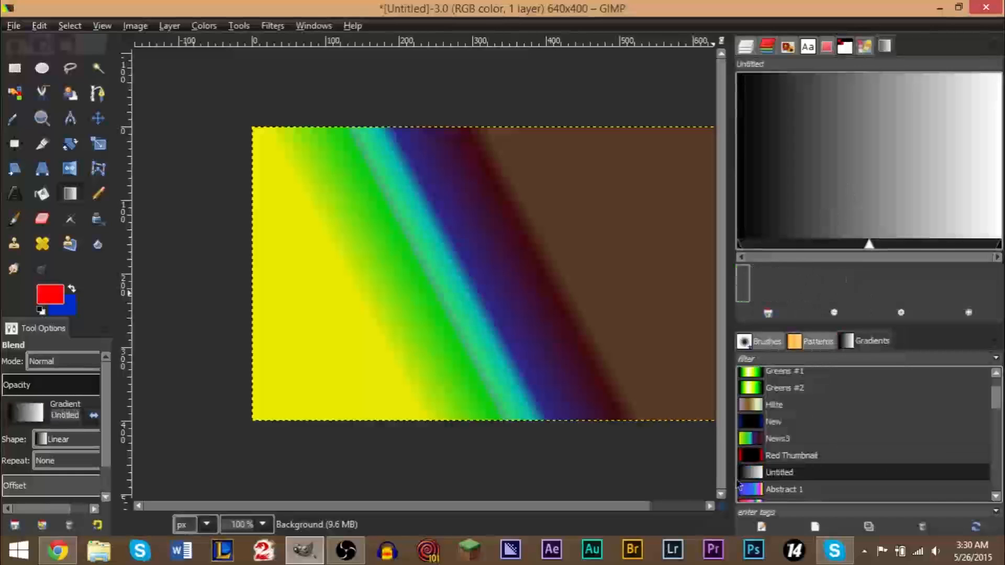
Try saving the Red Thumbnail gradient as CSS, then dismiss the dialog.
{"action": "right_click", "coordinate": [792, 455]}
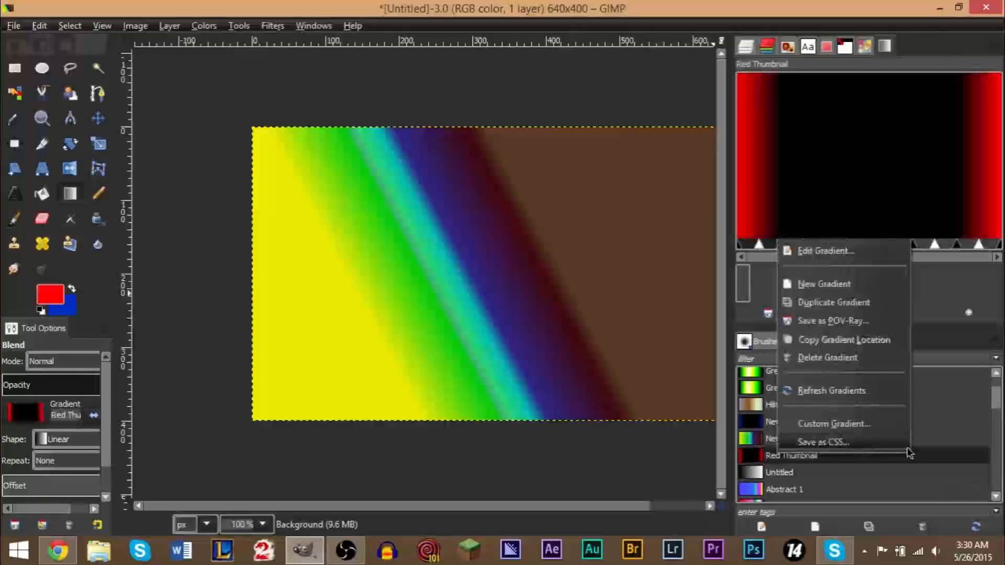
{"action": "left_click", "coordinate": [823, 442]}
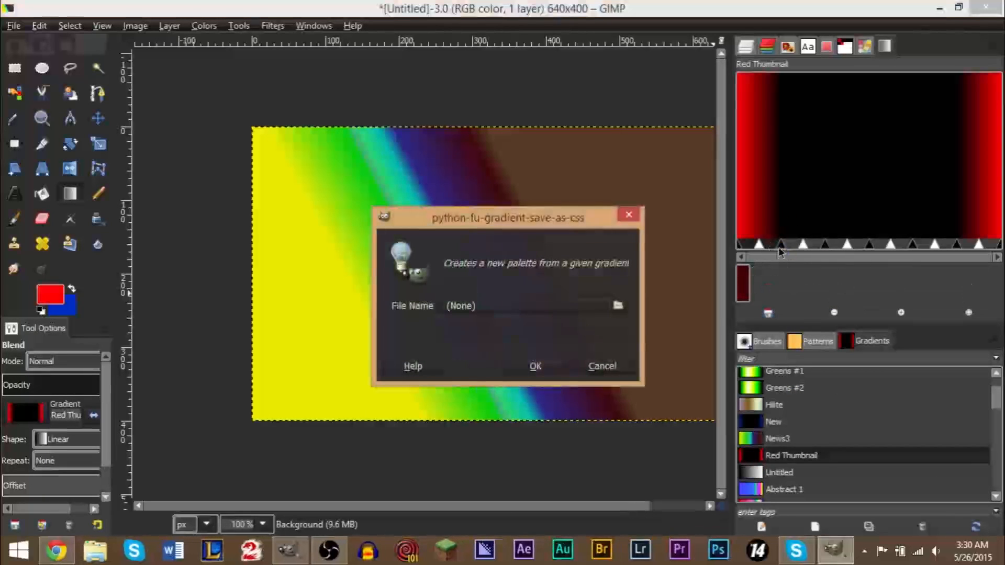
{"action": "left_click", "coordinate": [600, 366]}
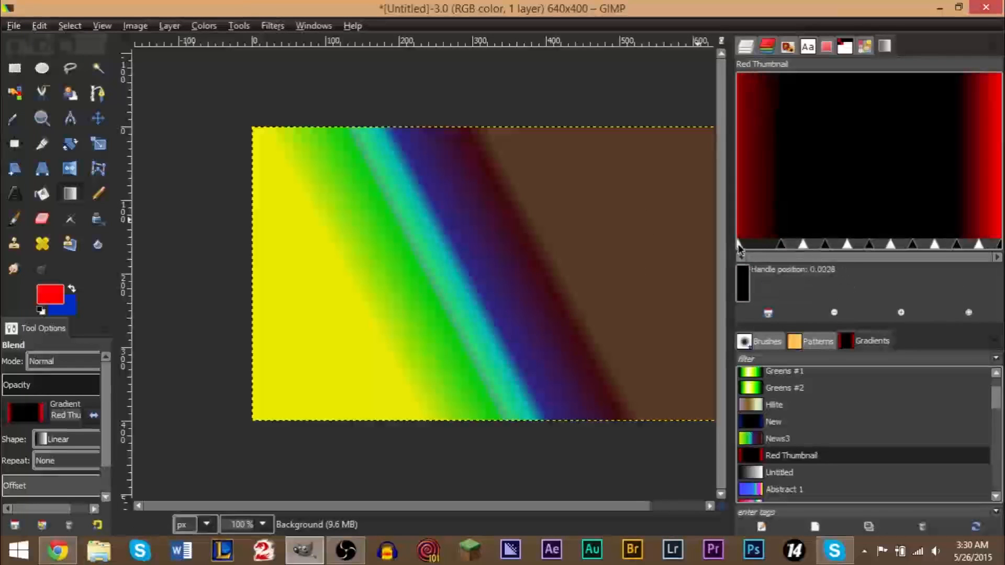
Widen the red band and adjust the red-to-black fade point in the Gradient Editor.
{"action": "left_click_drag", "start_coordinate": [740, 245], "coordinate": [788, 245]}
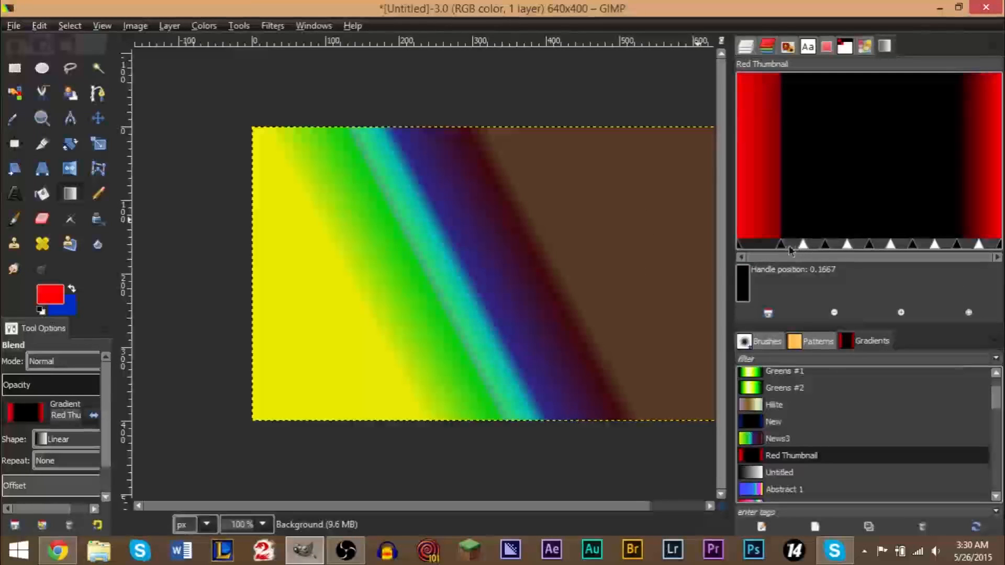
{"action": "left_click_drag", "start_coordinate": [781, 245], "coordinate": [786, 245]}
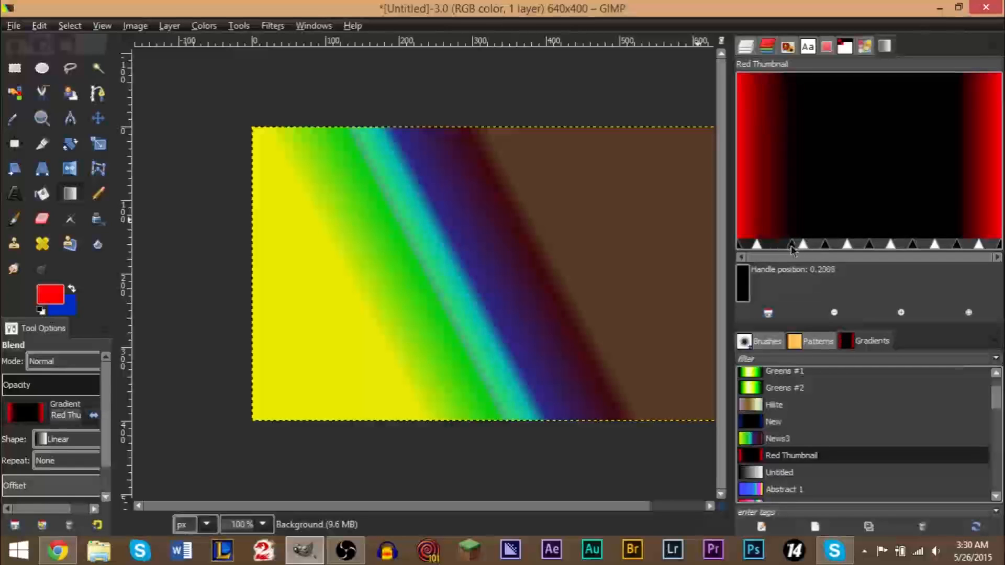
{"action": "left_click_drag", "start_coordinate": [794, 245], "coordinate": [779, 245]}
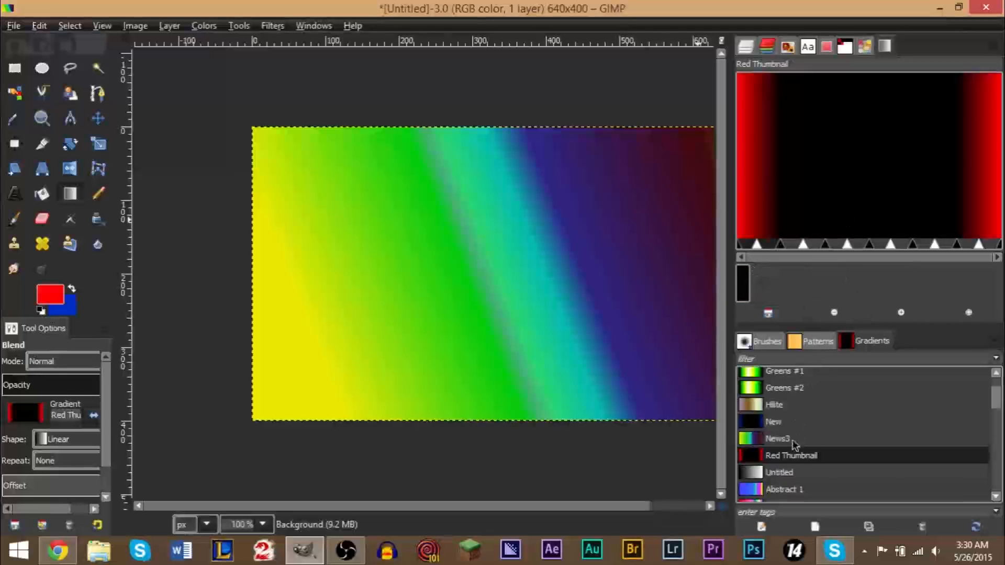
Reselect the Red Thumbnail gradient and show the Red Thumbnail palette in the Palette Editor.
{"action": "left_click", "coordinate": [774, 405]}
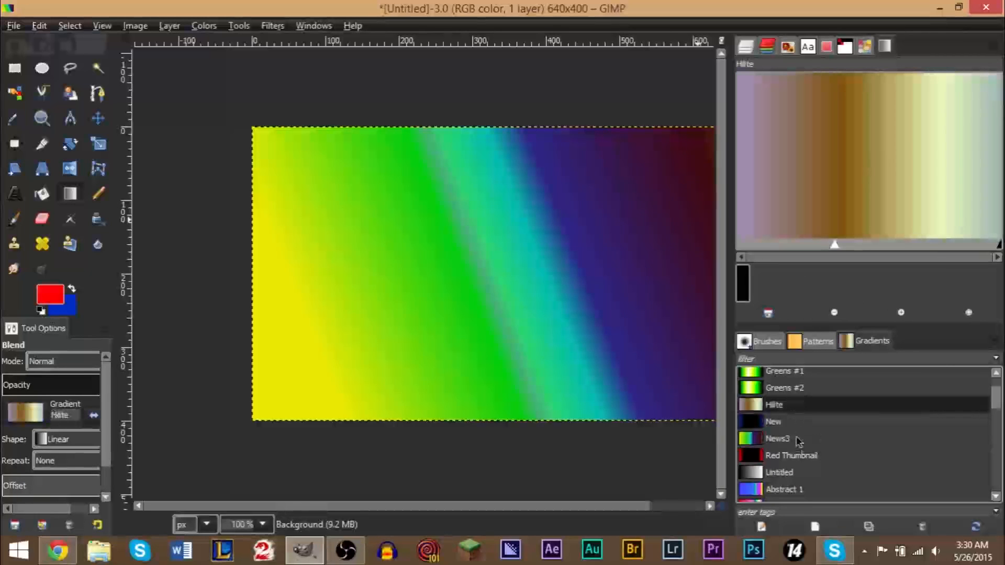
{"action": "left_click", "coordinate": [791, 455]}
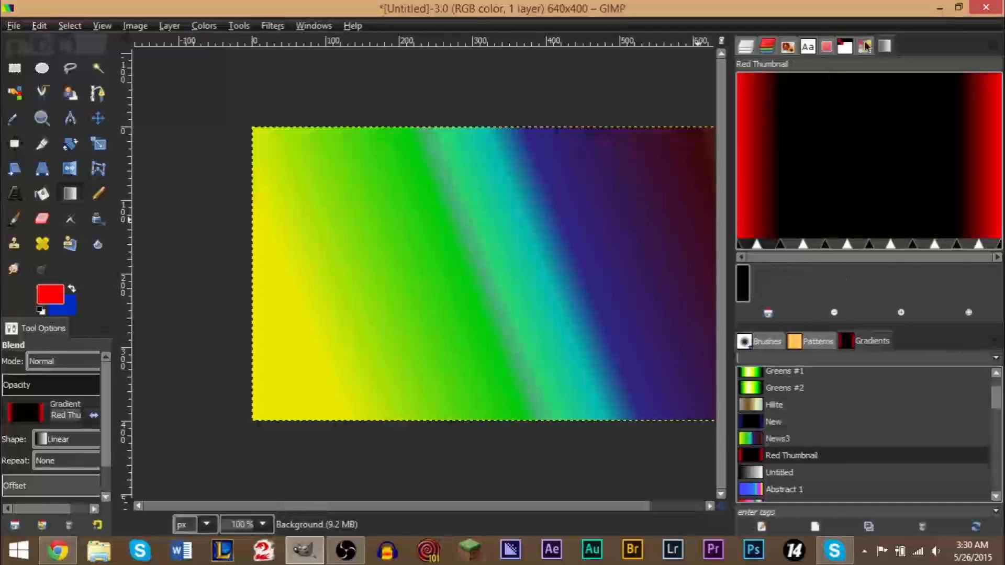
{"action": "left_click", "coordinate": [865, 47]}
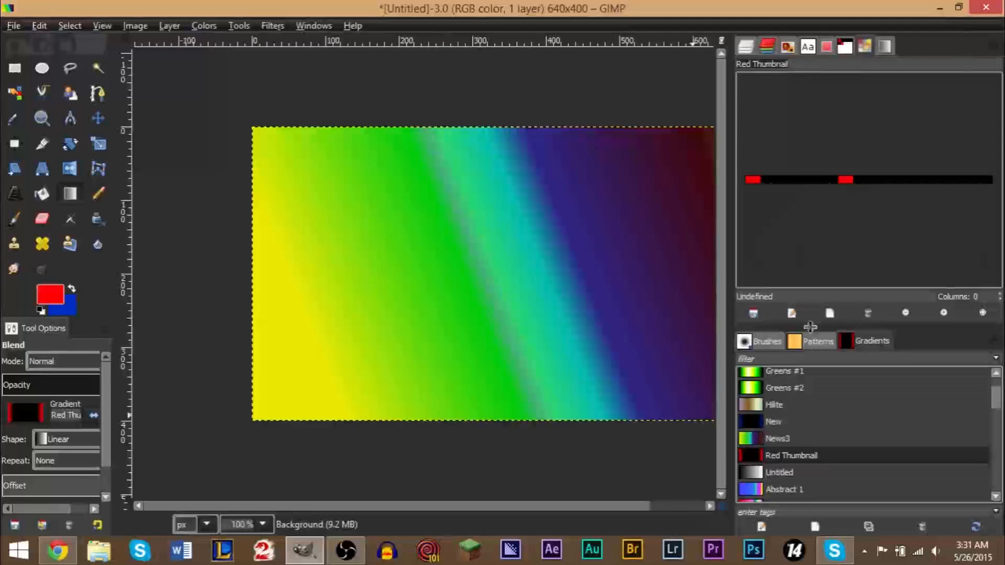
{"action": "left_click", "coordinate": [845, 46]}
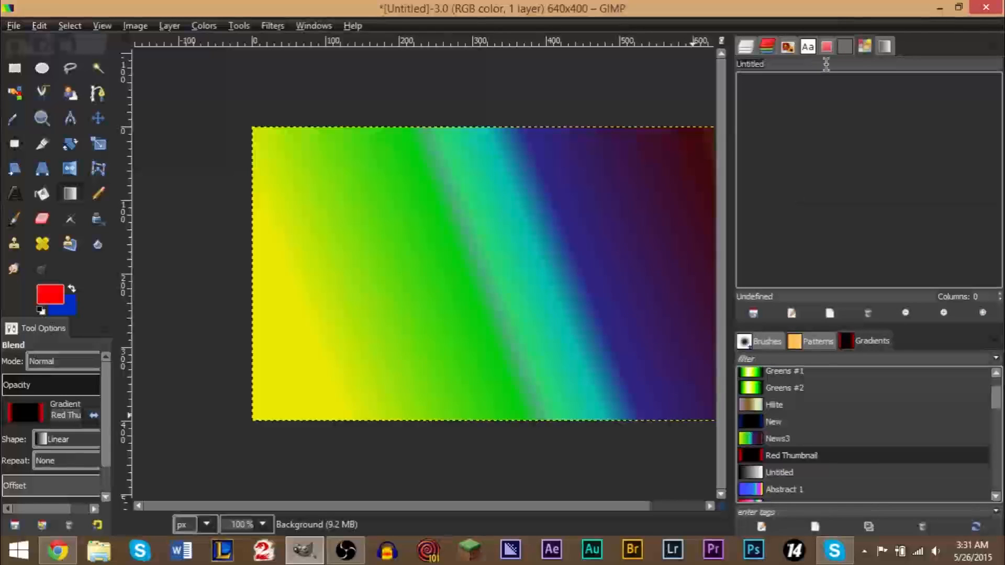
{"action": "left_click", "coordinate": [845, 46]}
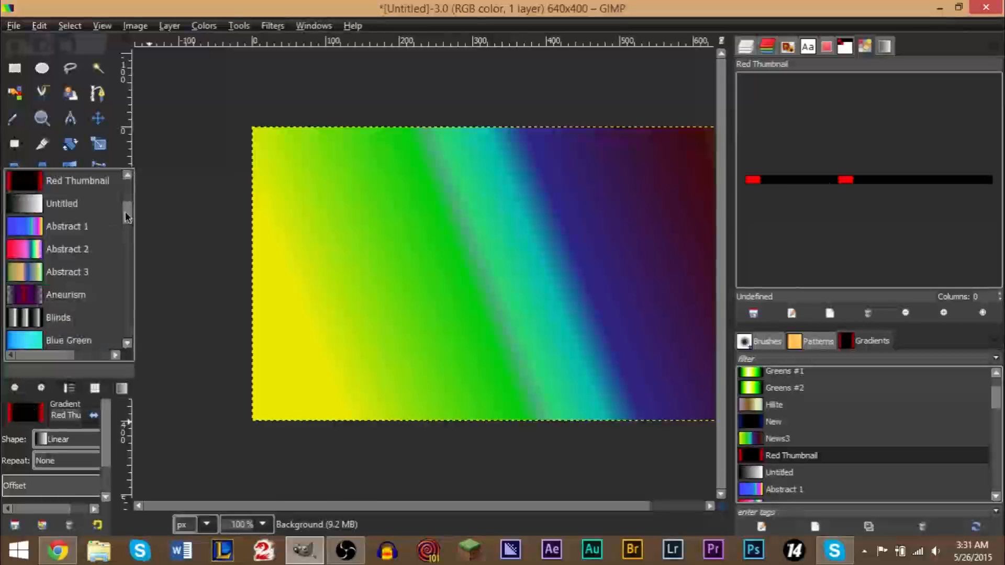
Drag the Red Thumbnail gradient across the canvas from the left edge.
{"action": "scroll", "scroll_direction": "down", "scroll_amount": 3}
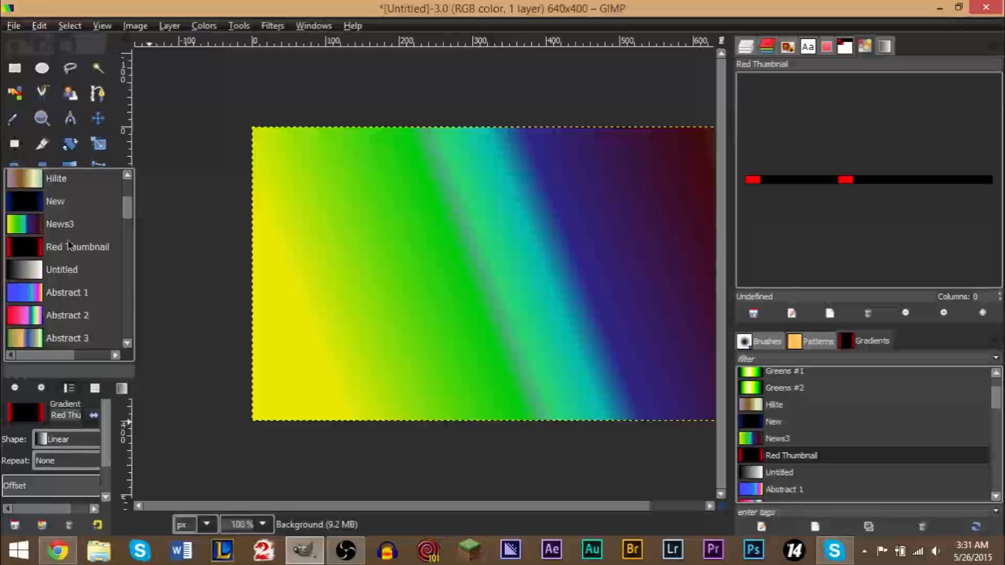
{"action": "mouse_move", "coordinate": [166, 272]}
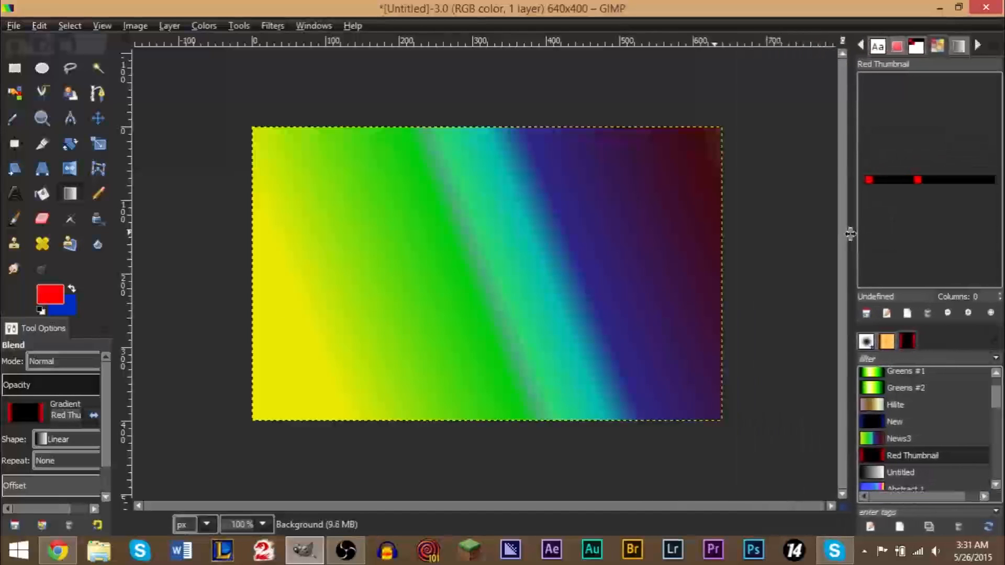
{"action": "left_click_drag", "start_coordinate": [249, 292], "coordinate": [350, 297]}
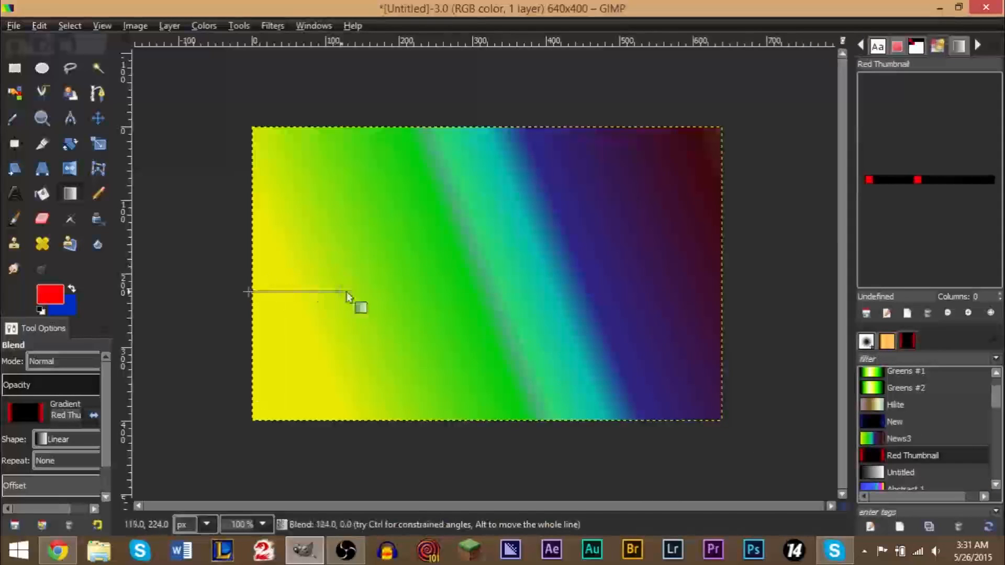
{"action": "left_click_drag", "start_coordinate": [343, 294], "coordinate": [721, 291]}
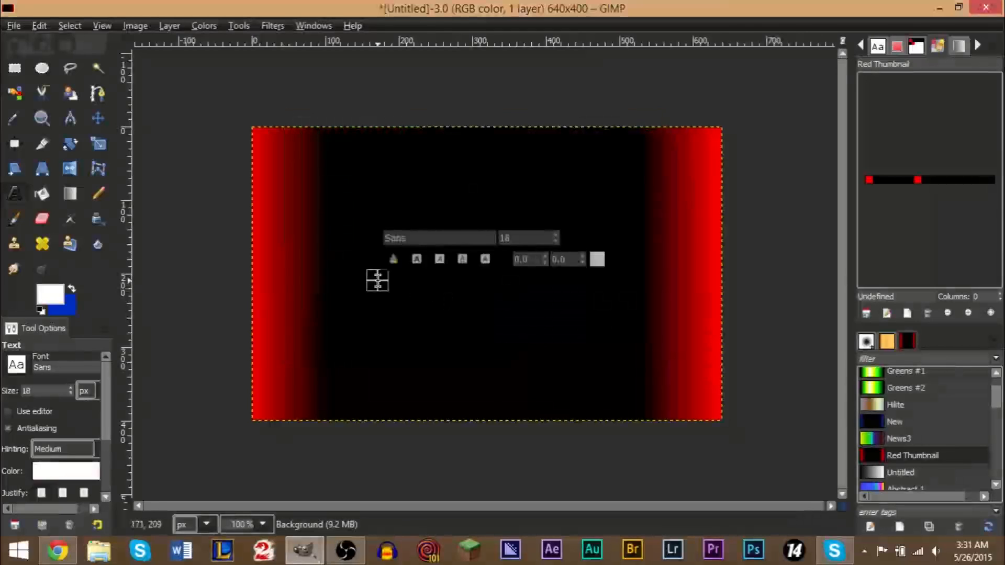
Place white 'YouTube Tutorial' text at size 35 across the canvas middle.
{"action": "type", "text": "YouTube Tutorial"}
{"action": "type", "text": "55"}
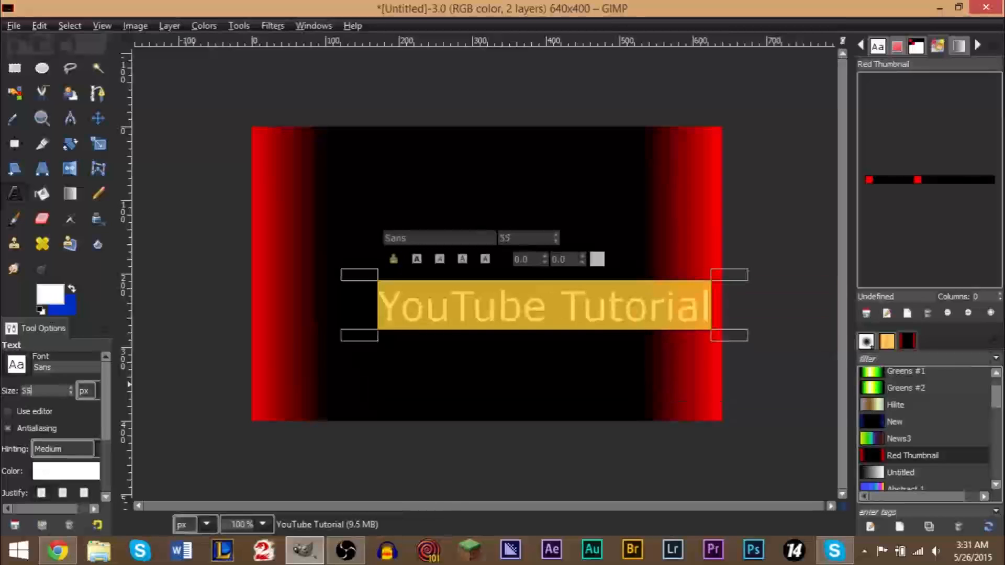
{"action": "left_click", "coordinate": [98, 118]}
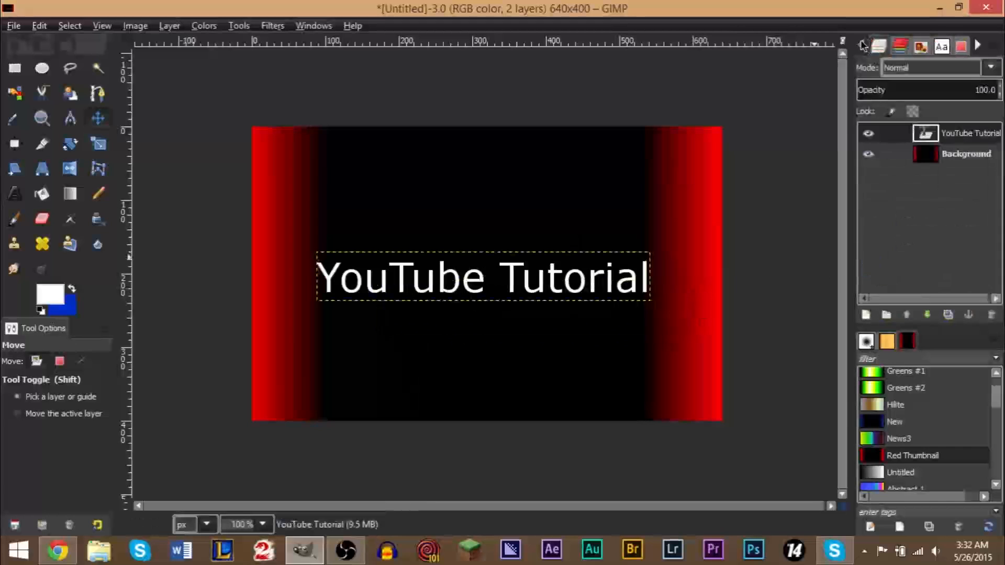
{"action": "left_click", "coordinate": [965, 154]}
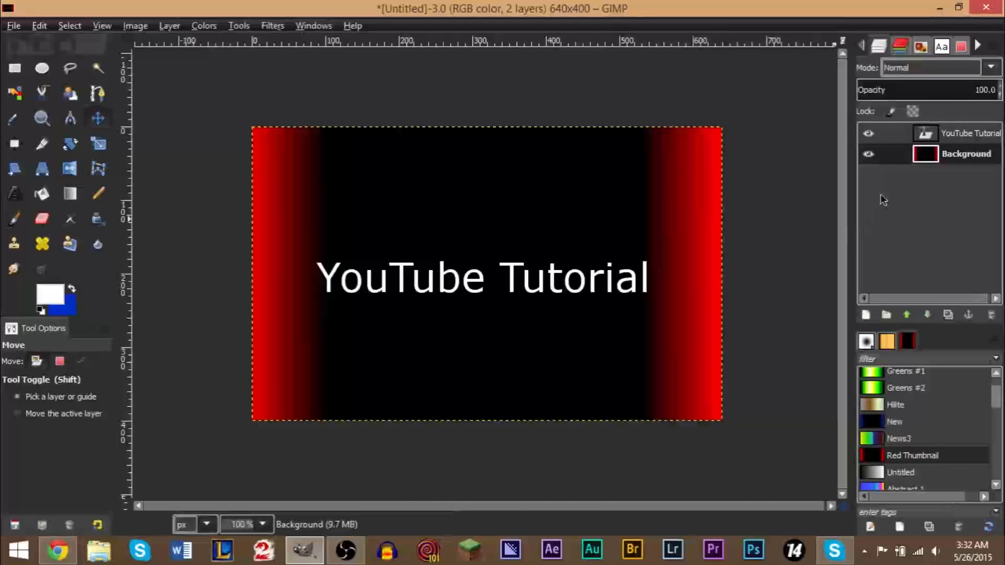
{"action": "mouse_move", "coordinate": [276, 186]}
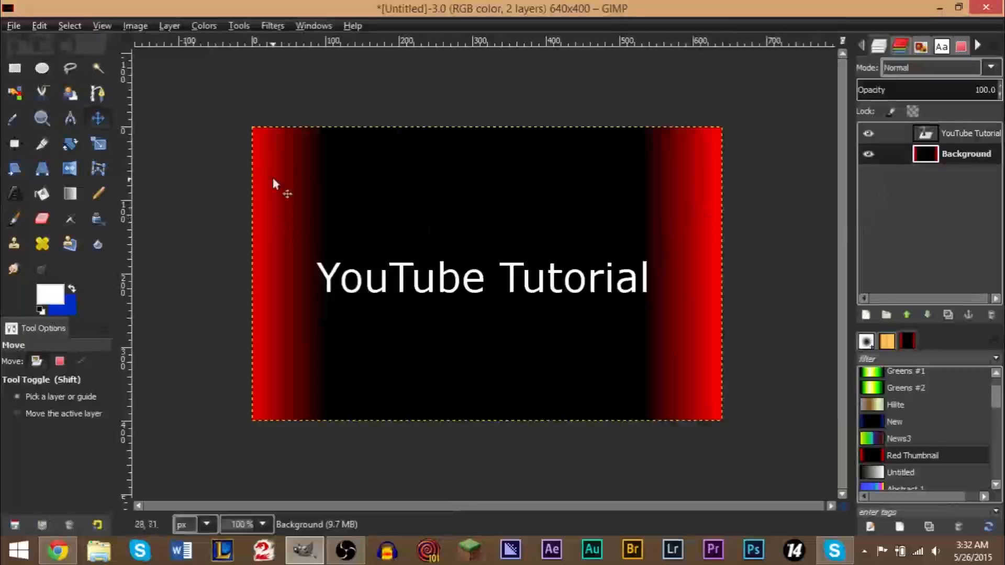
{"action": "mouse_move", "coordinate": [664, 183]}
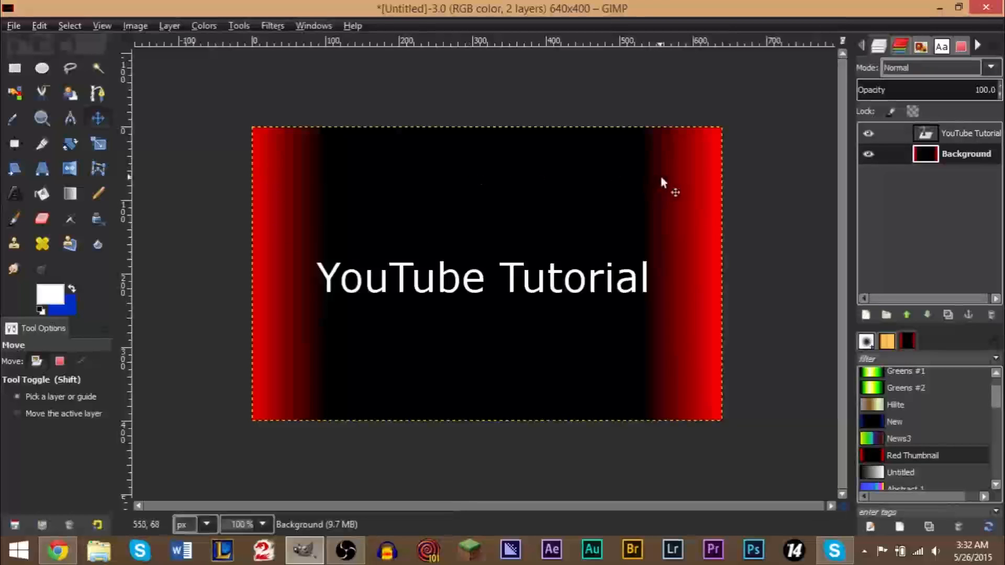
{"action": "mouse_move", "coordinate": [448, 286]}
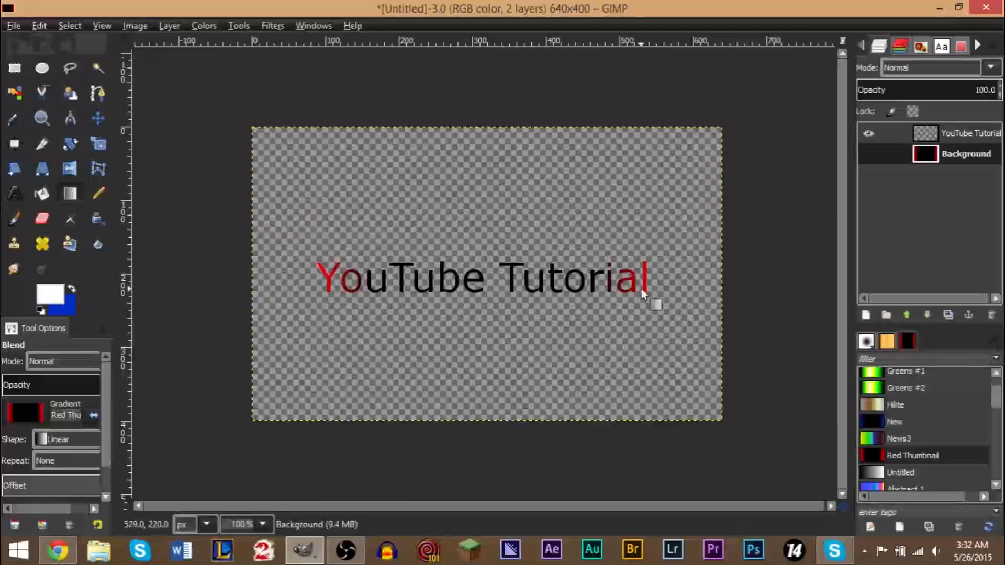
{"action": "mouse_move", "coordinate": [484, 269]}
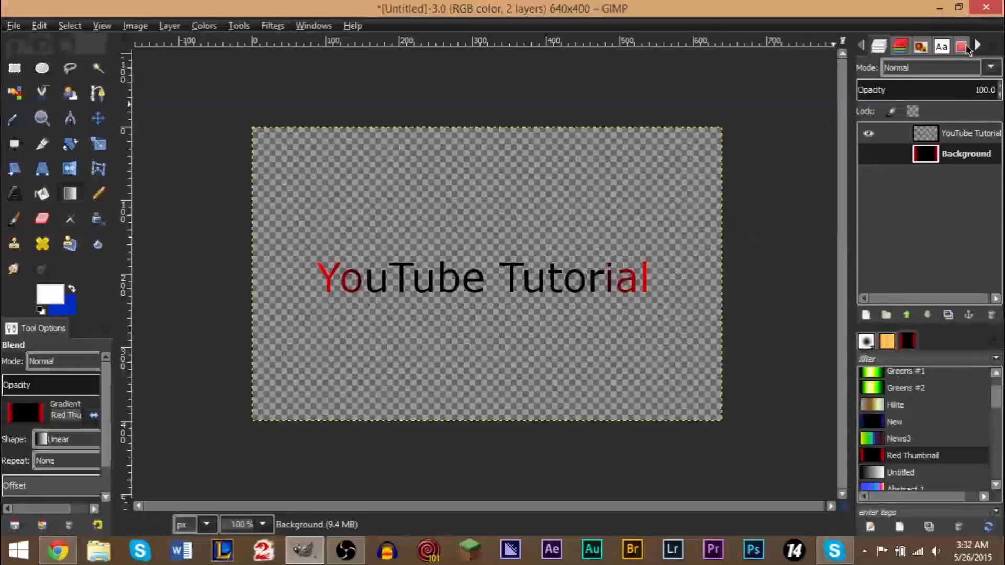
Create a new gradient named 'Random Colors' and browse the available gradients list.
{"action": "left_click", "coordinate": [961, 46]}
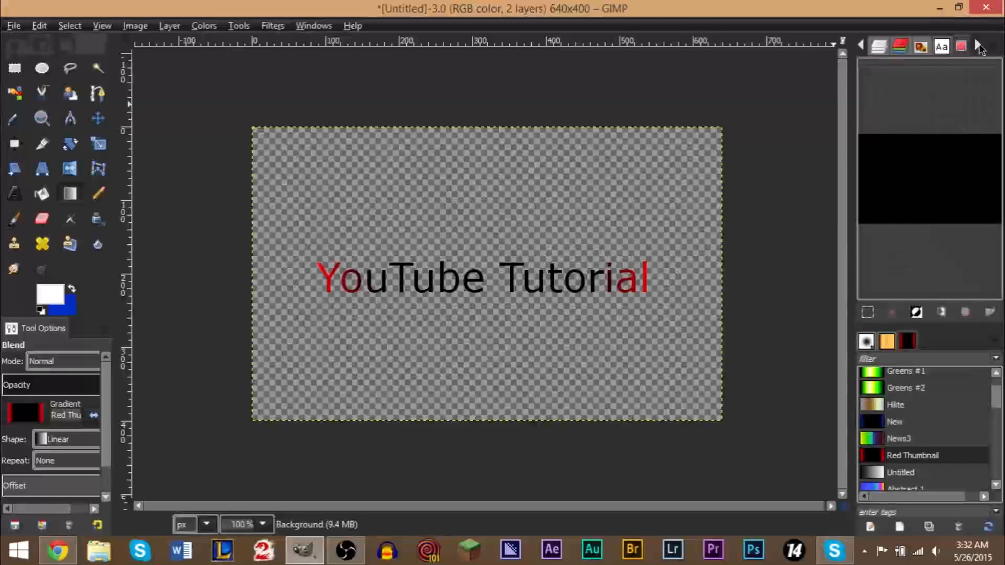
{"action": "left_click", "coordinate": [959, 46]}
{"action": "type", "text": "Random Colors"}
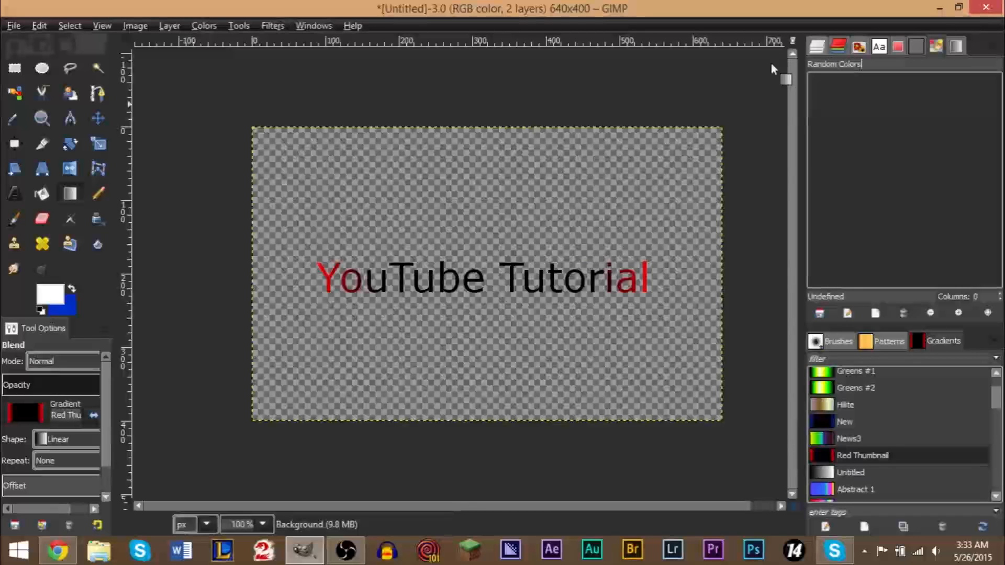
{"action": "left_click", "coordinate": [50, 291]}
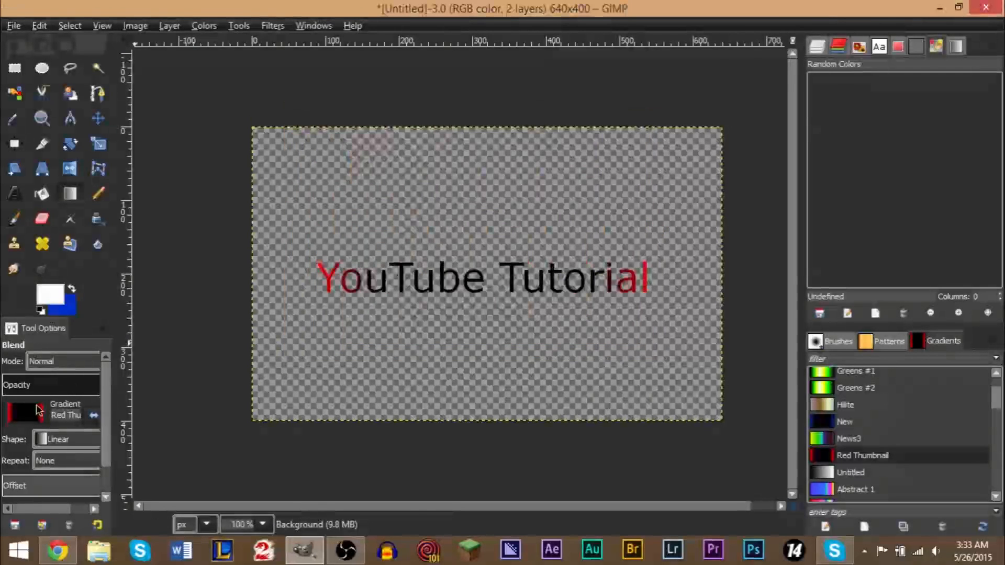
{"action": "left_click", "coordinate": [26, 412]}
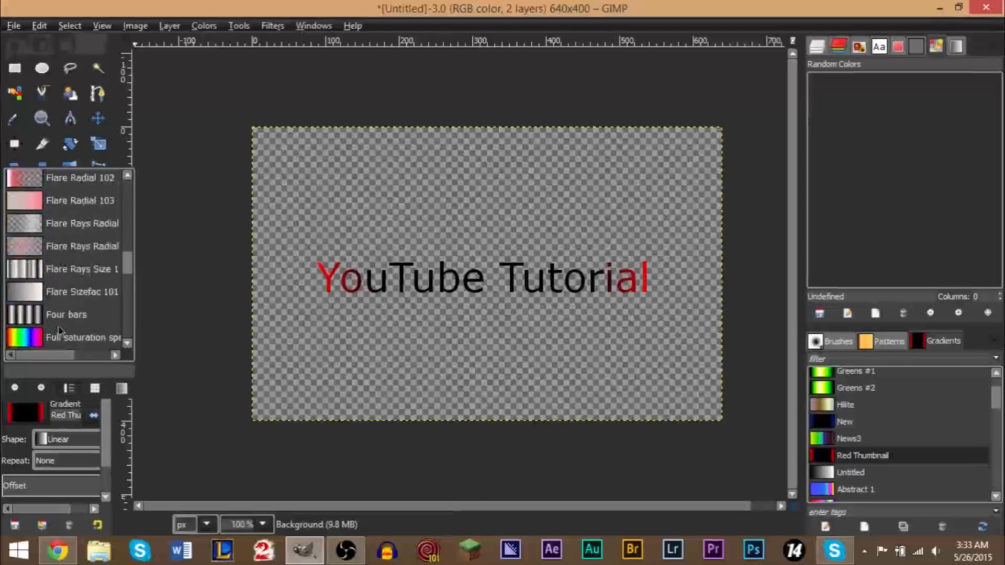
{"action": "scroll", "scroll_direction": "down", "scroll_amount": 3}
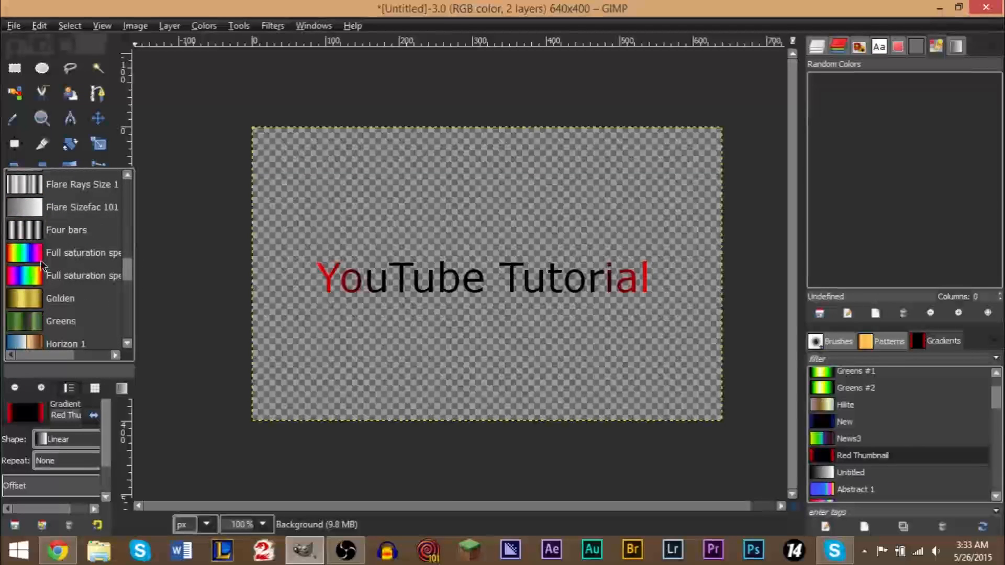
{"action": "mouse_move", "coordinate": [566, 229]}
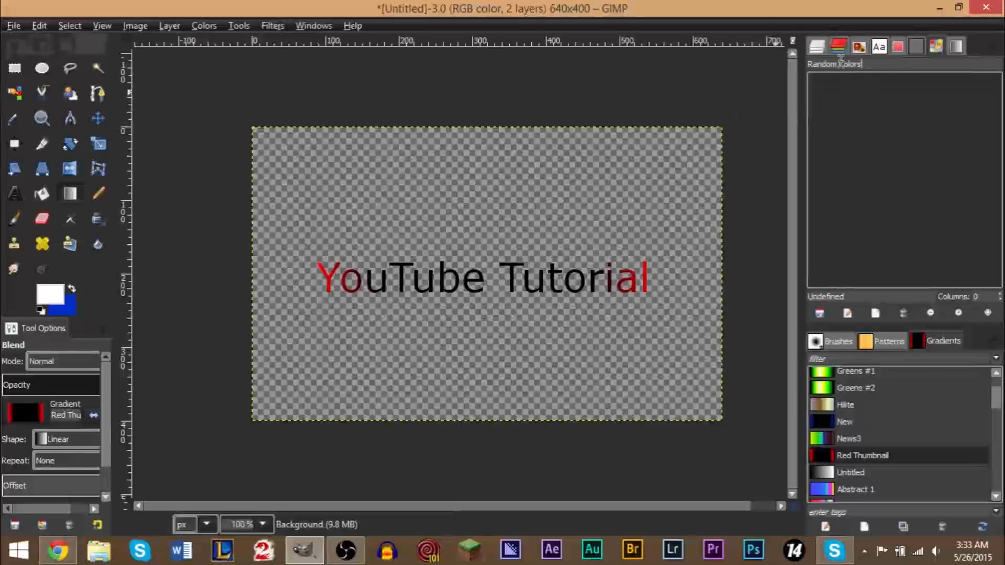
Add red, blue, green, yellow and orange colour stops to the Random Colors gradient.
{"action": "left_click", "coordinate": [50, 292]}
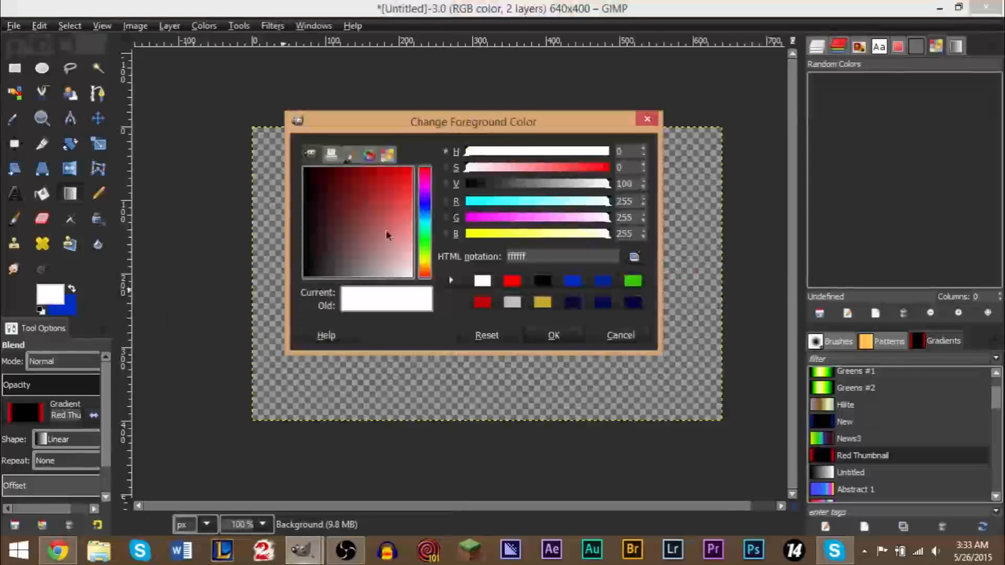
{"action": "left_click", "coordinate": [512, 280]}
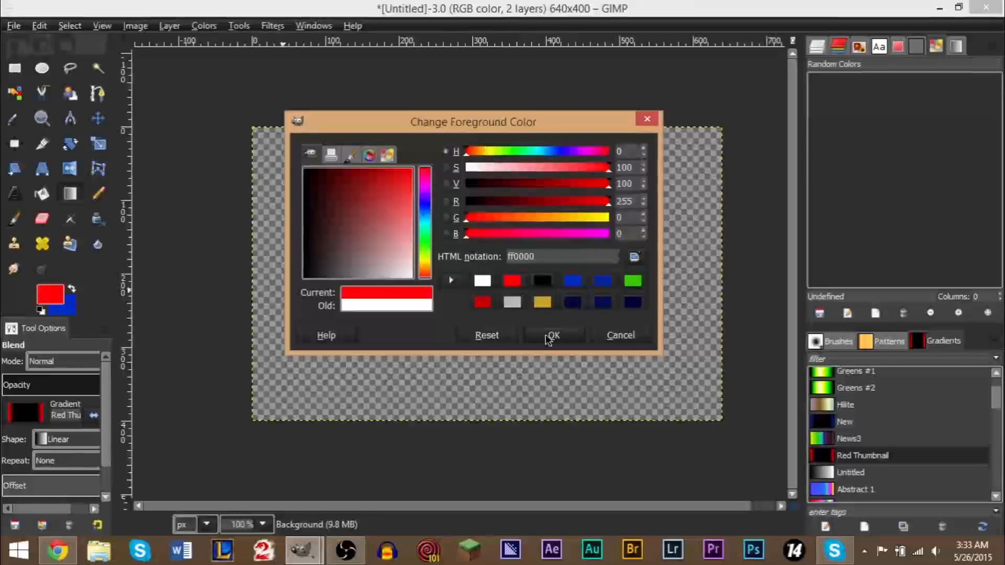
{"action": "left_click", "coordinate": [553, 335]}
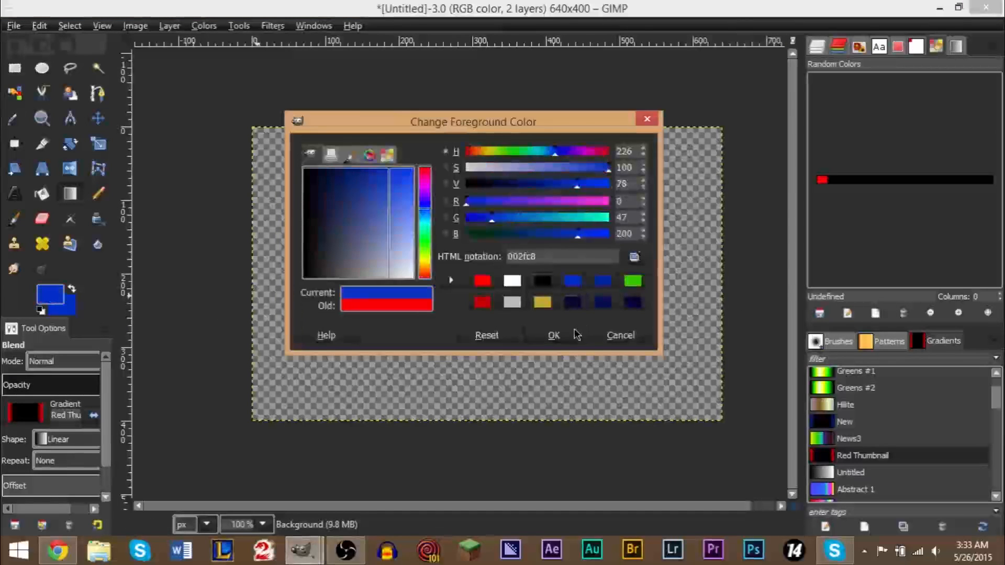
{"action": "left_click", "coordinate": [553, 335]}
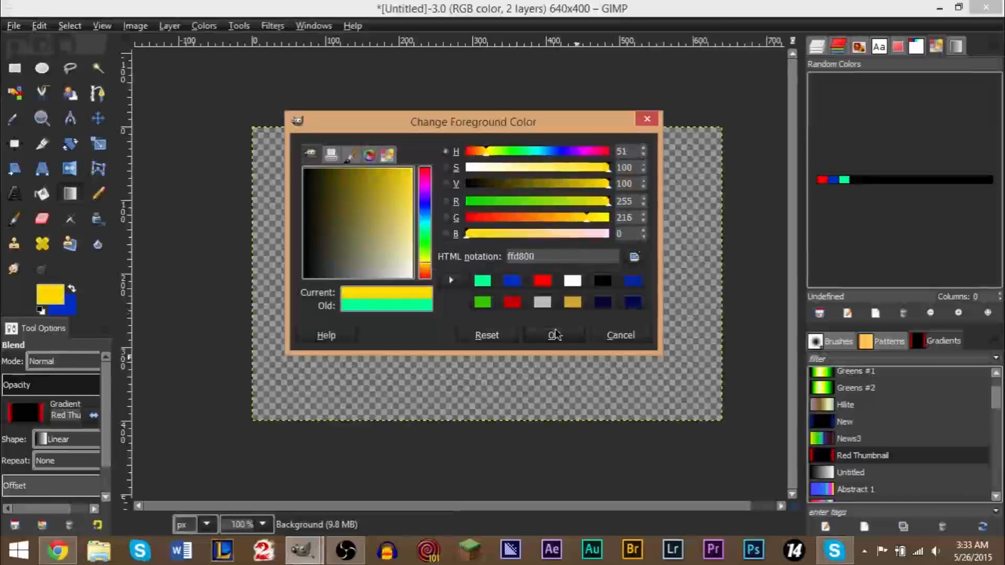
{"action": "left_click", "coordinate": [554, 335]}
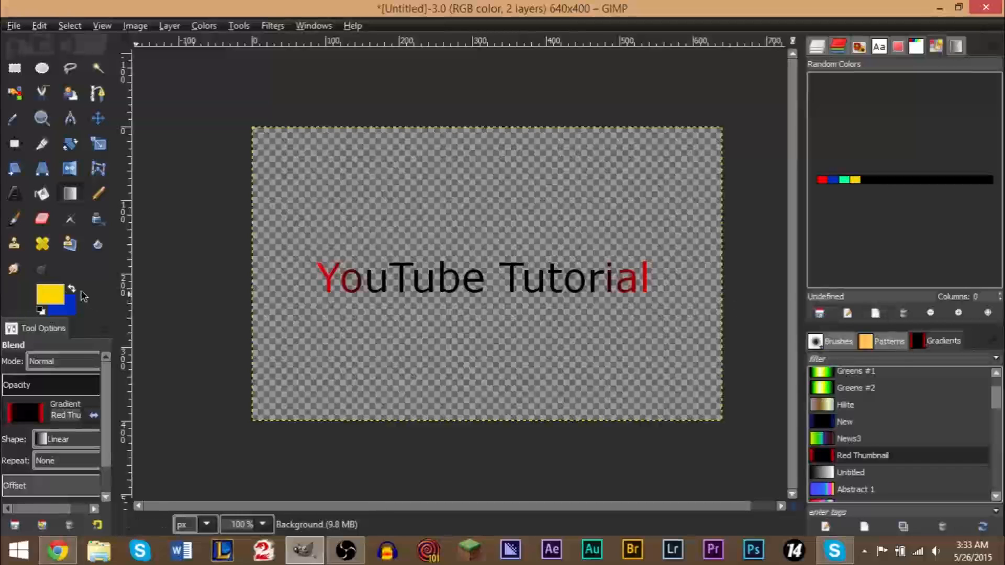
{"action": "left_click", "coordinate": [50, 294]}
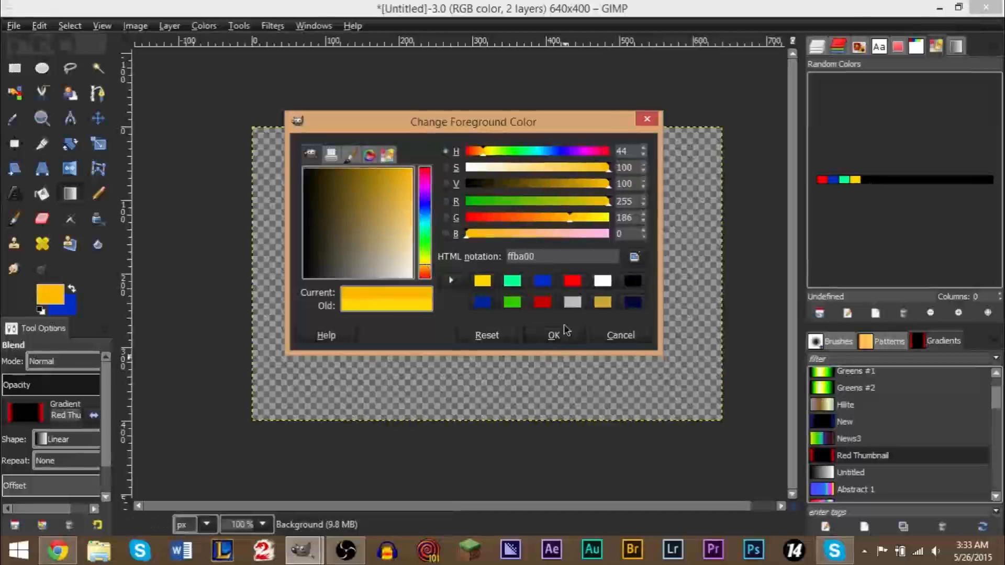
{"action": "left_click", "coordinate": [553, 335]}
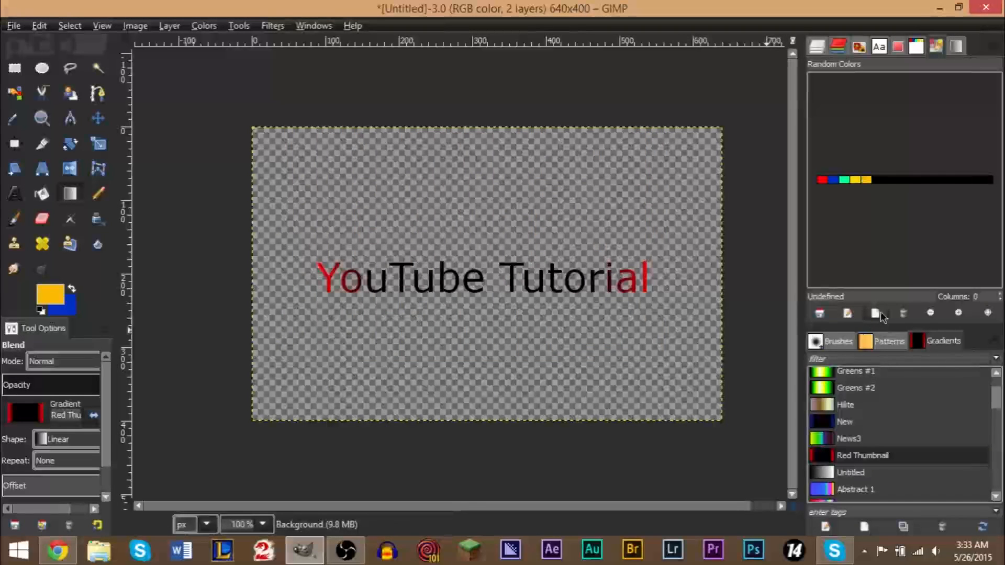
{"action": "left_click", "coordinate": [49, 292]}
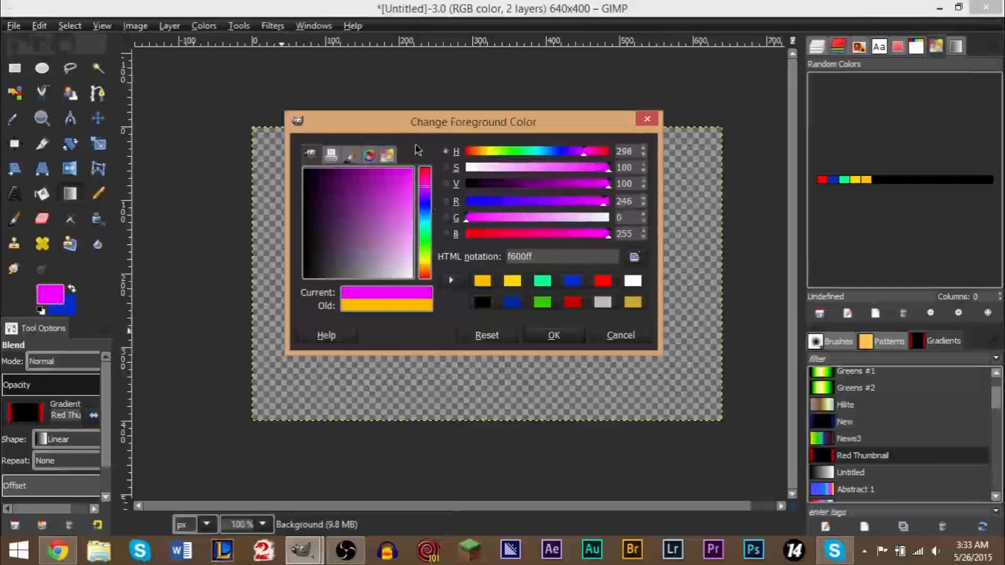
{"action": "left_click", "coordinate": [553, 334]}
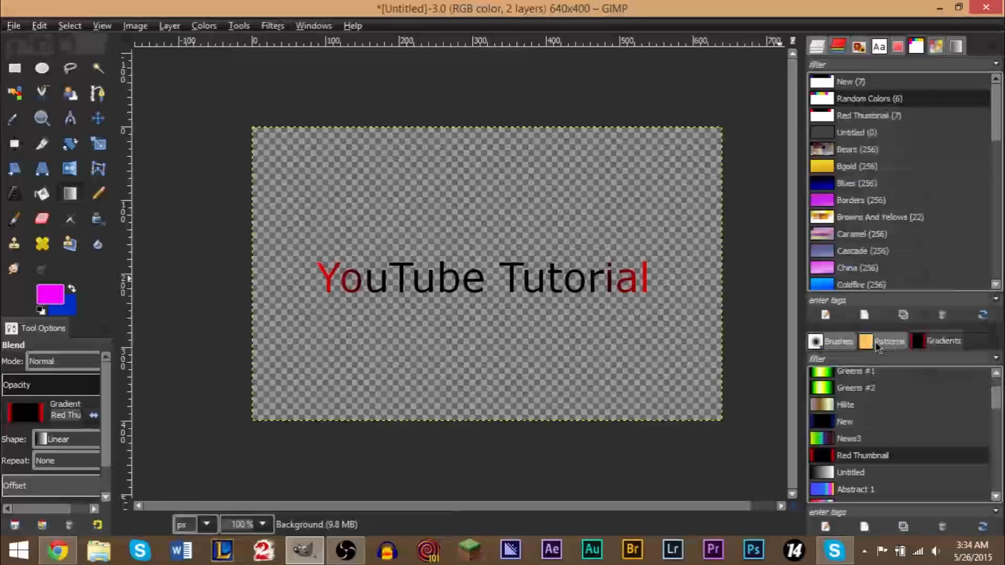
Select 'Random Colors' in the Gradients list as the blend gradient.
{"action": "left_click", "coordinate": [863, 455]}
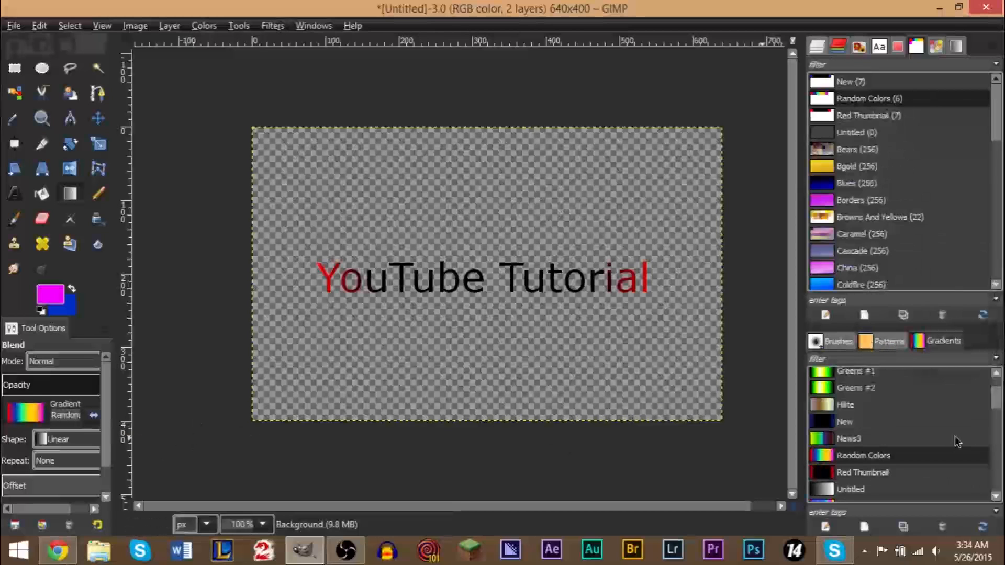
{"action": "scroll", "scroll_direction": "down", "scroll_amount": 3}
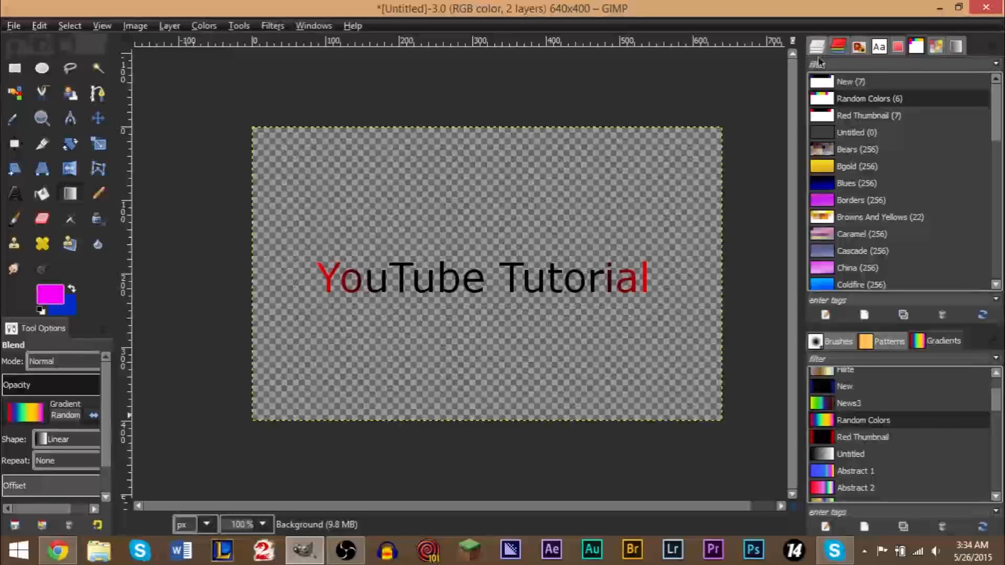
{"action": "left_click", "coordinate": [817, 46]}
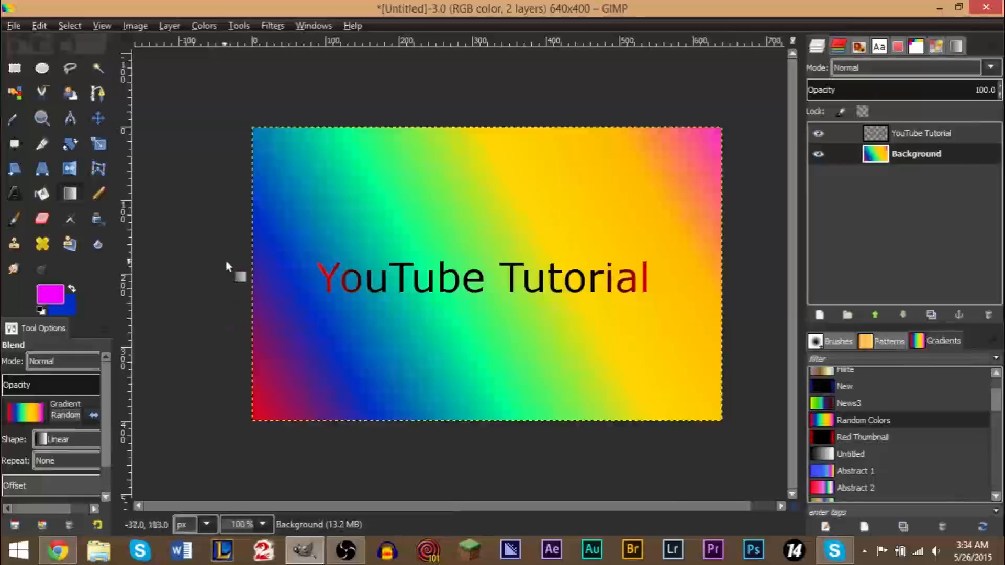
Drag the rainbow gradient horizontally across the background behind the title.
{"action": "left_click_drag", "start_coordinate": [244, 277], "coordinate": [724, 278]}
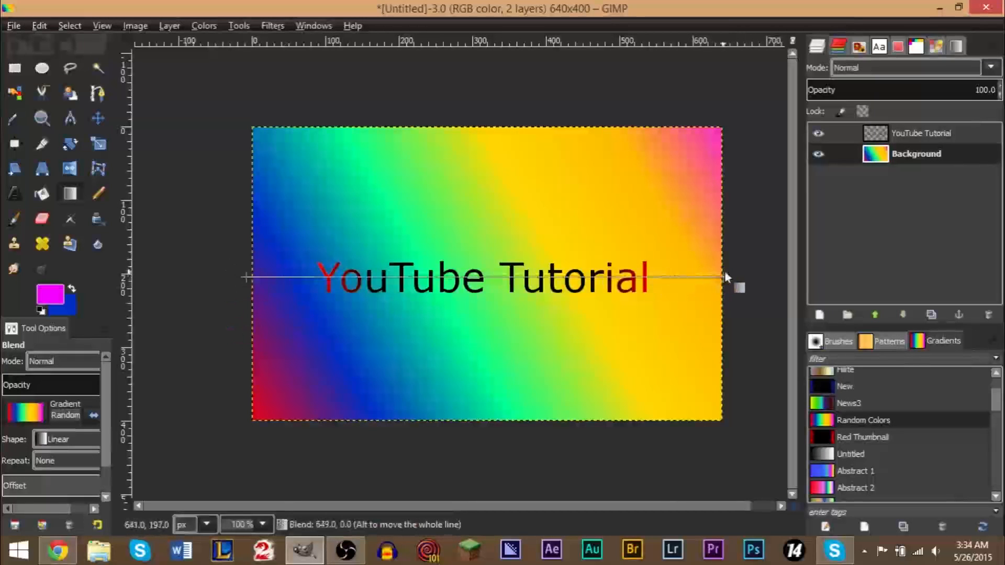